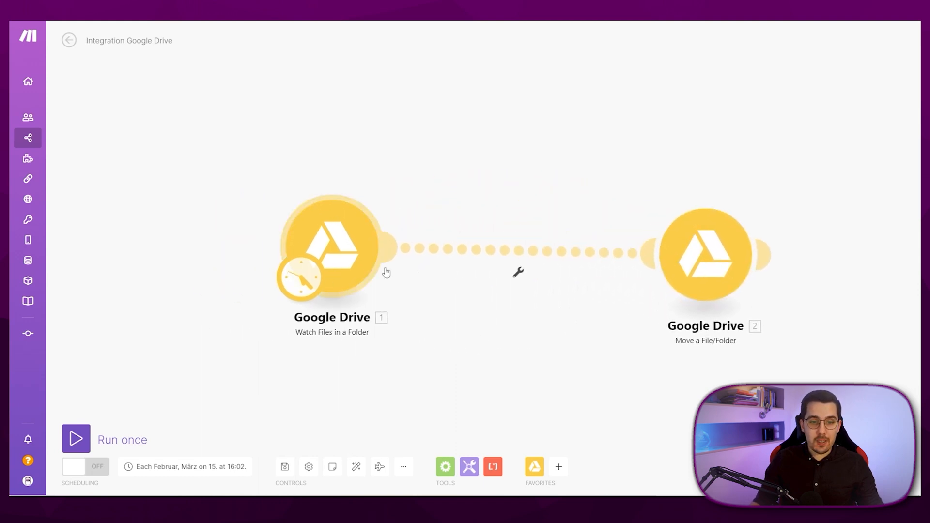
pyautogui.moveTo(266, 215)
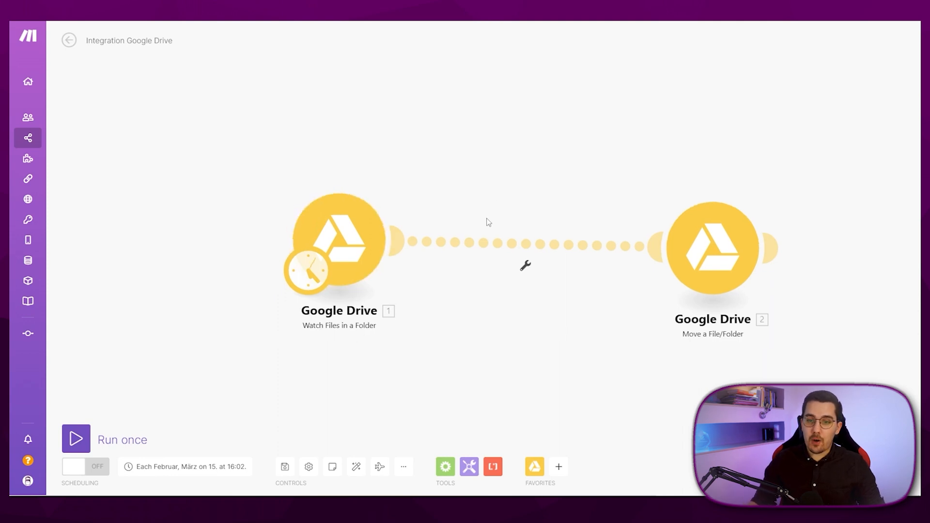
pyautogui.moveTo(483, 248)
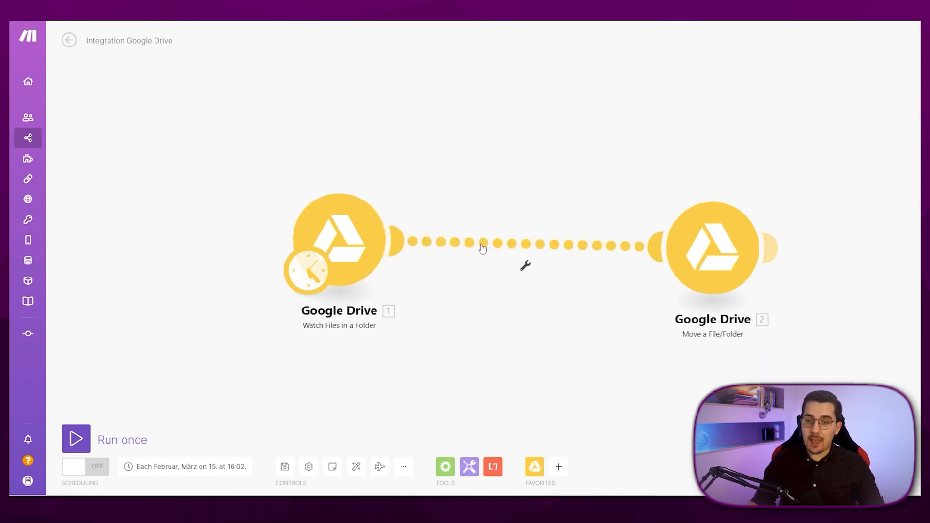
# Insert a Router on the link between the two Drive modules and auto-align the layout
pyautogui.click(525, 266)
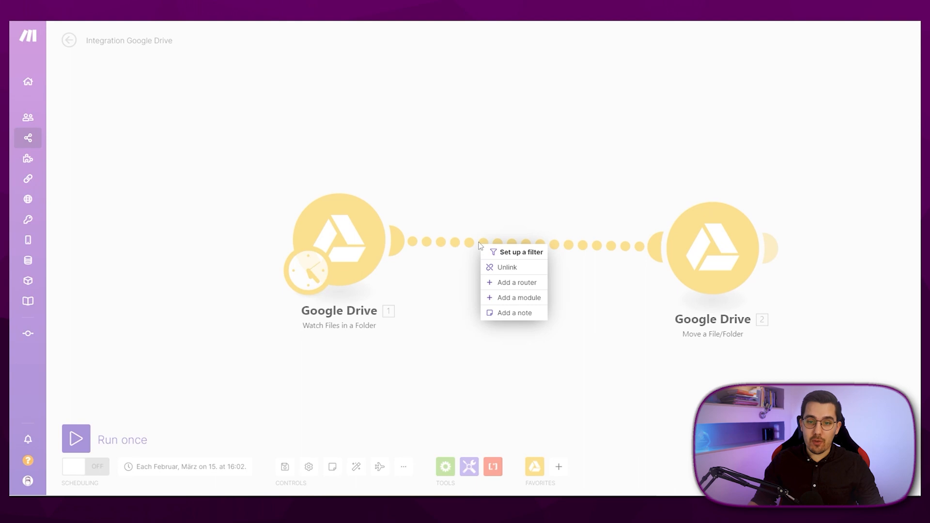
pyautogui.click(516, 282)
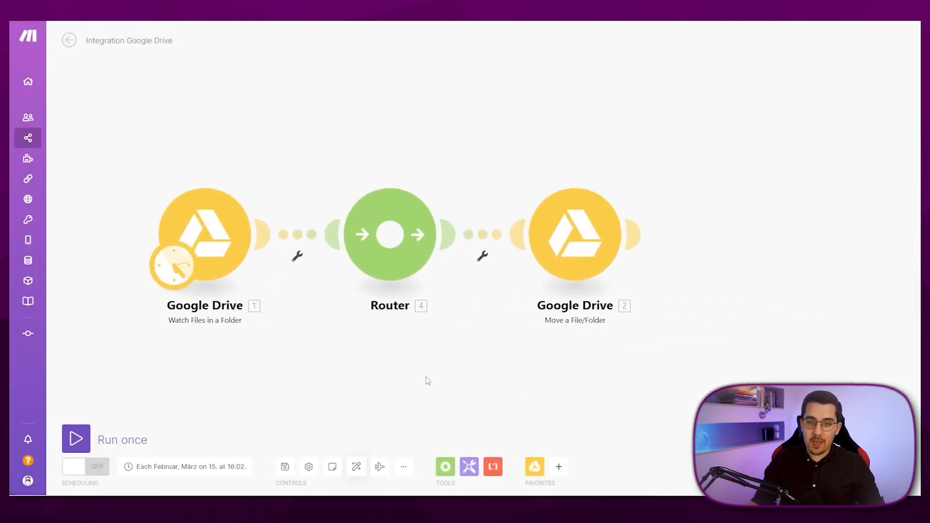
pyautogui.moveTo(438, 250)
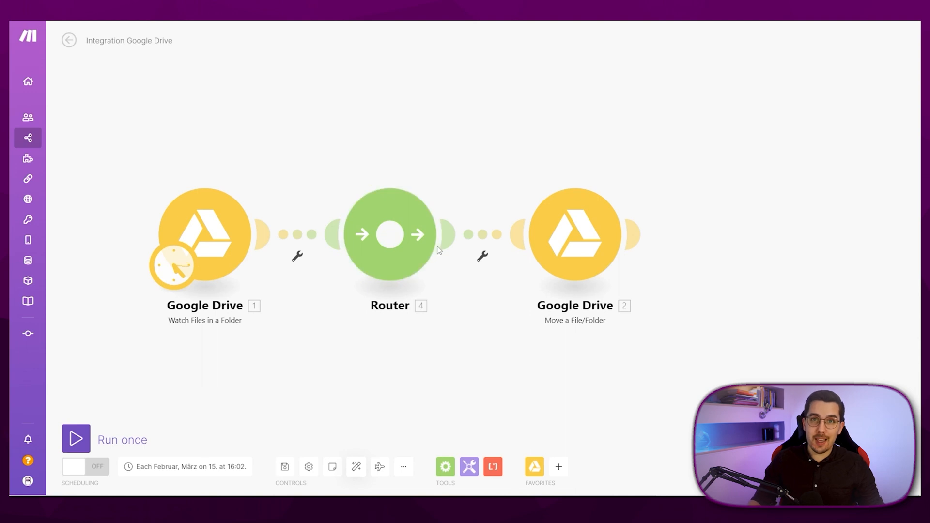
pyautogui.moveTo(455, 348)
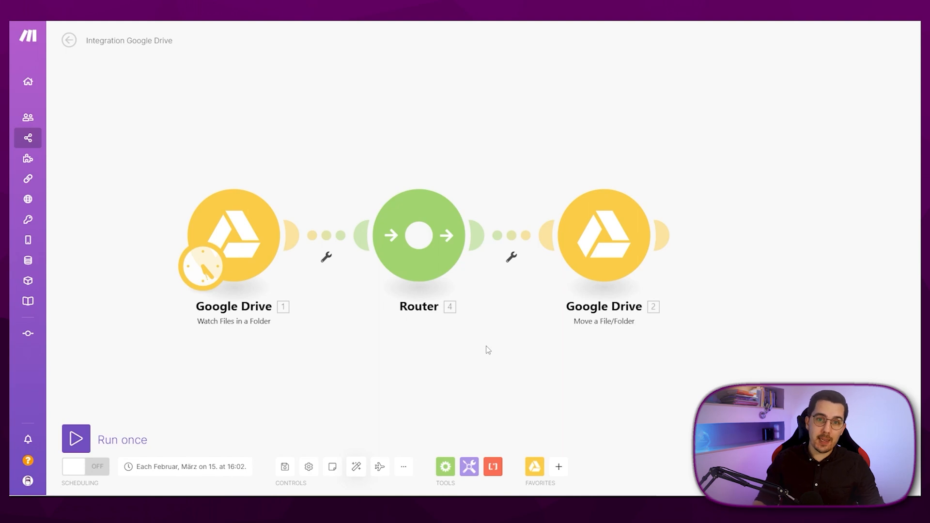
pyautogui.moveTo(237, 231)
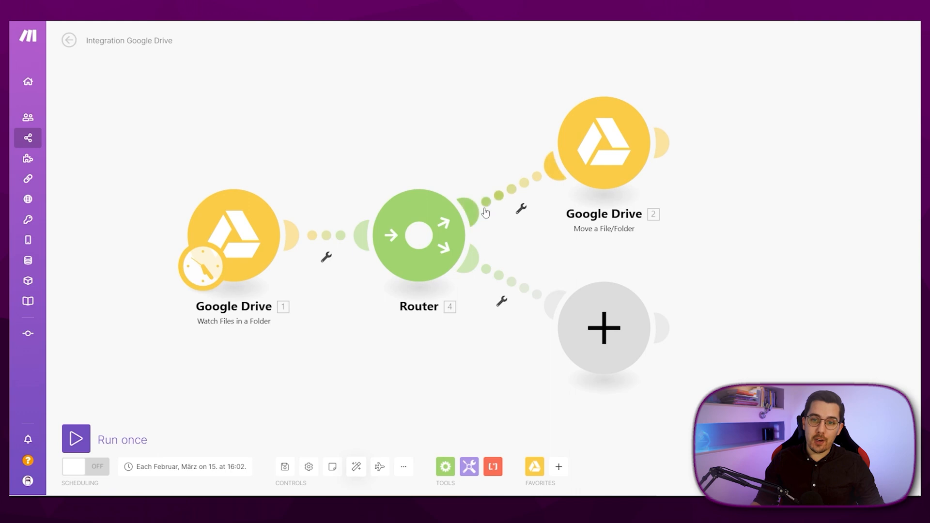
pyautogui.moveTo(503, 200)
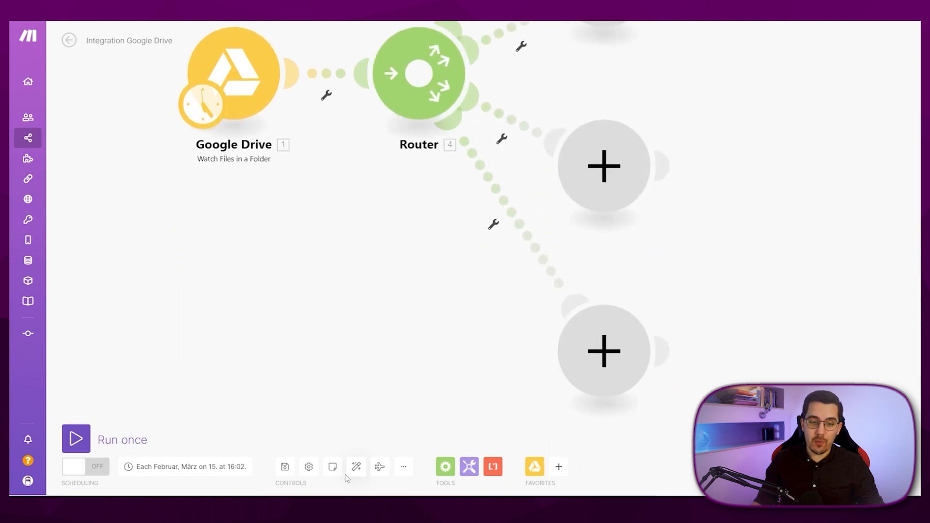
pyautogui.click(356, 467)
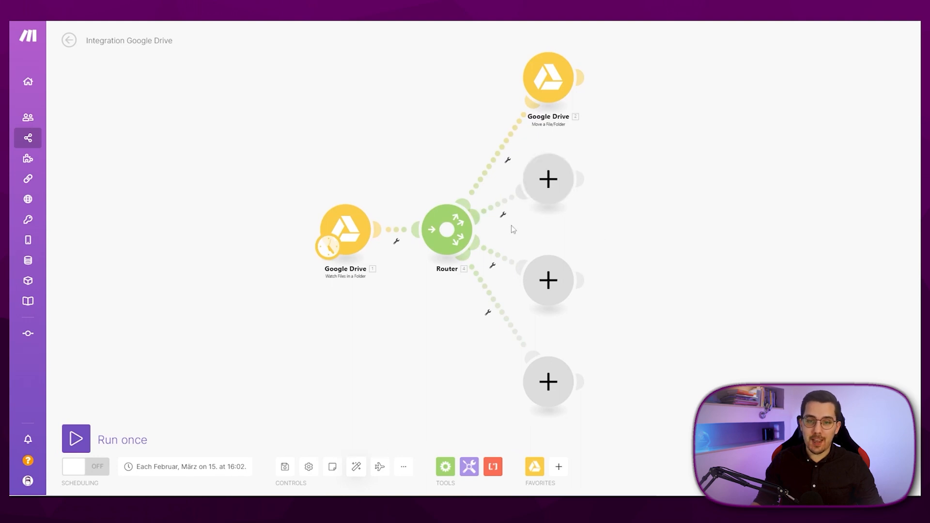
# Add a Gmail Send an email module on the empty second route
pyautogui.click(547, 179)
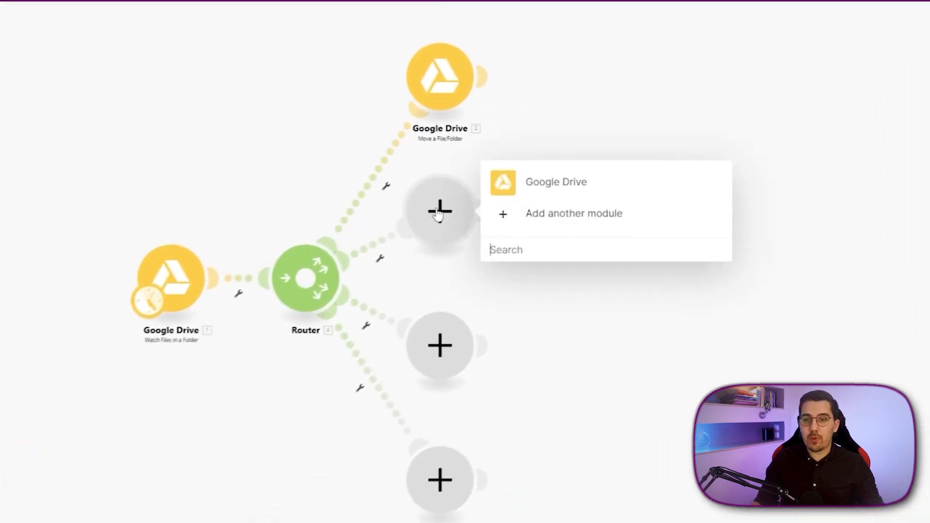
pyautogui.write('gmail')
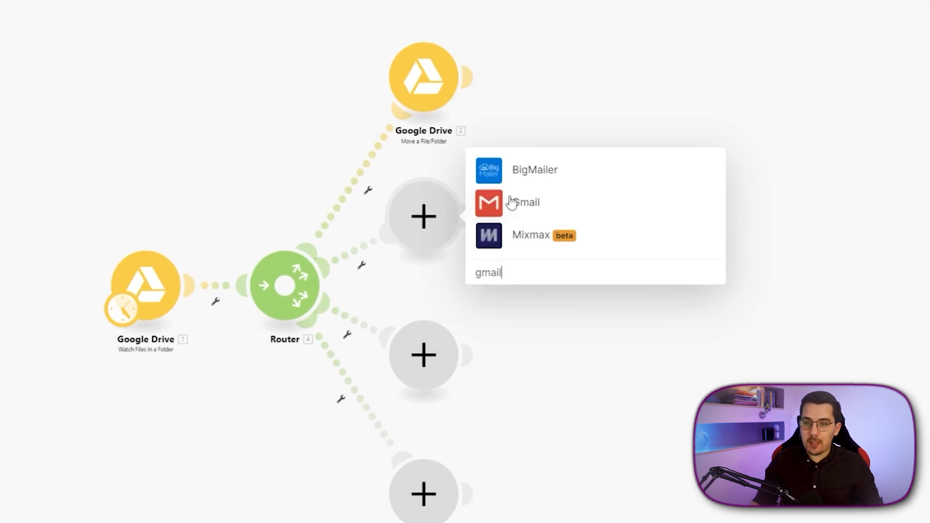
pyautogui.click(524, 202)
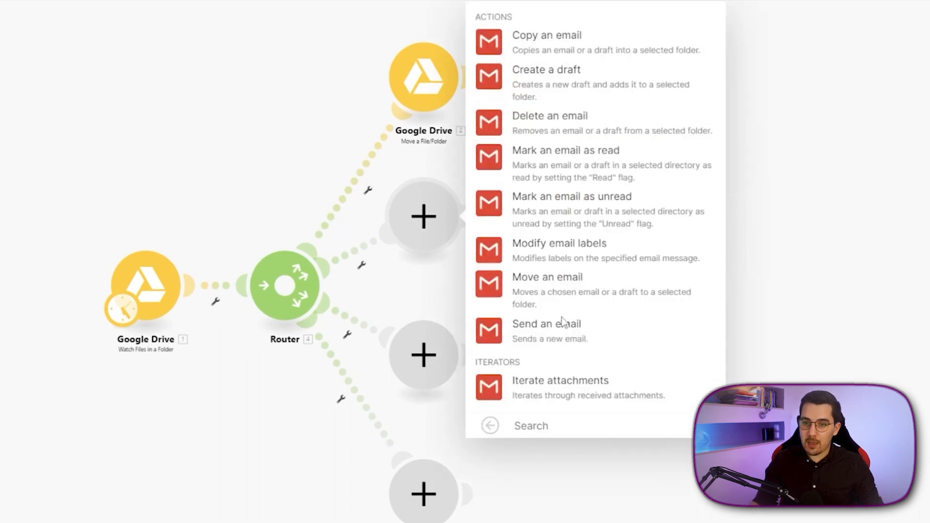
pyautogui.click(547, 324)
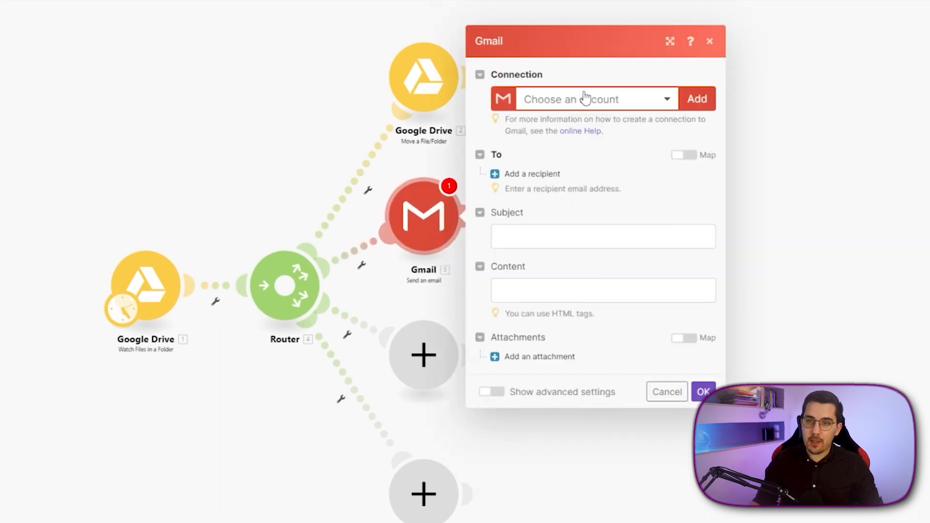
# Set the Gmail connection to Make for Beginners and grant the Google permissions
pyautogui.click(593, 99)
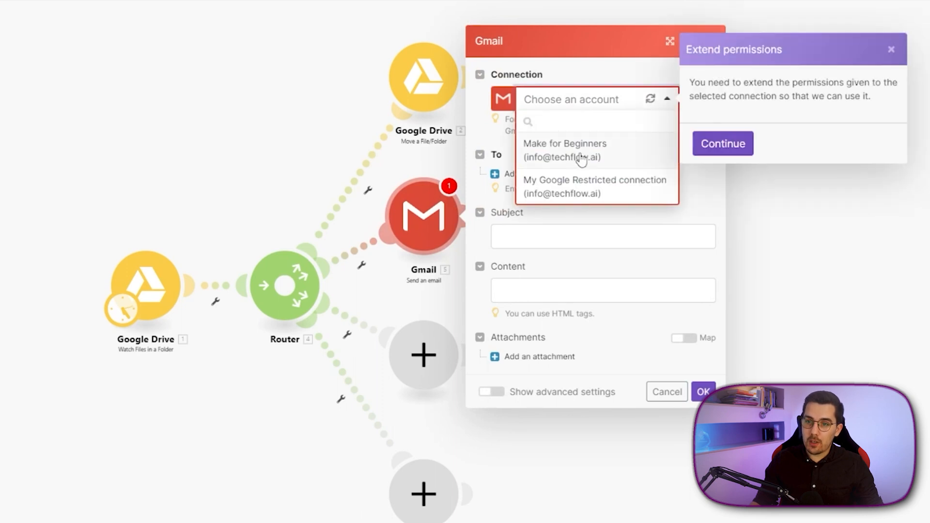
pyautogui.click(722, 143)
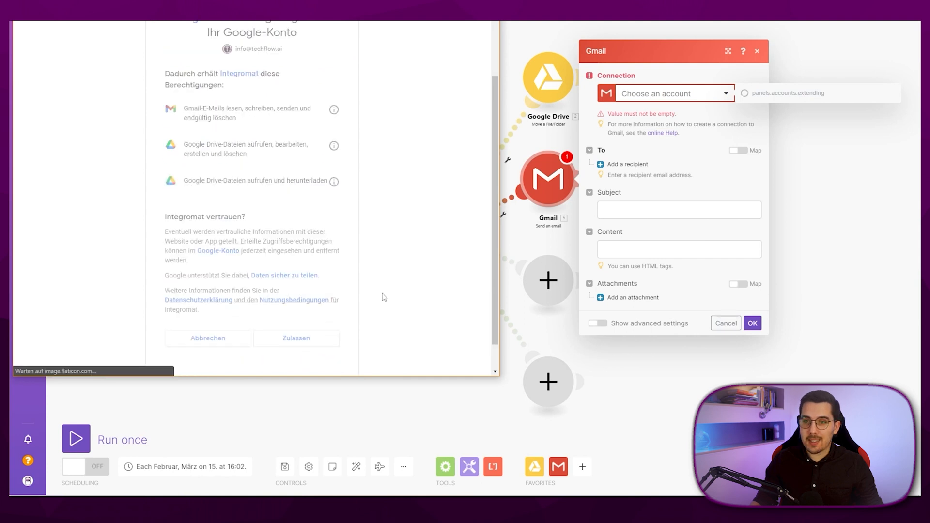
pyautogui.click(296, 337)
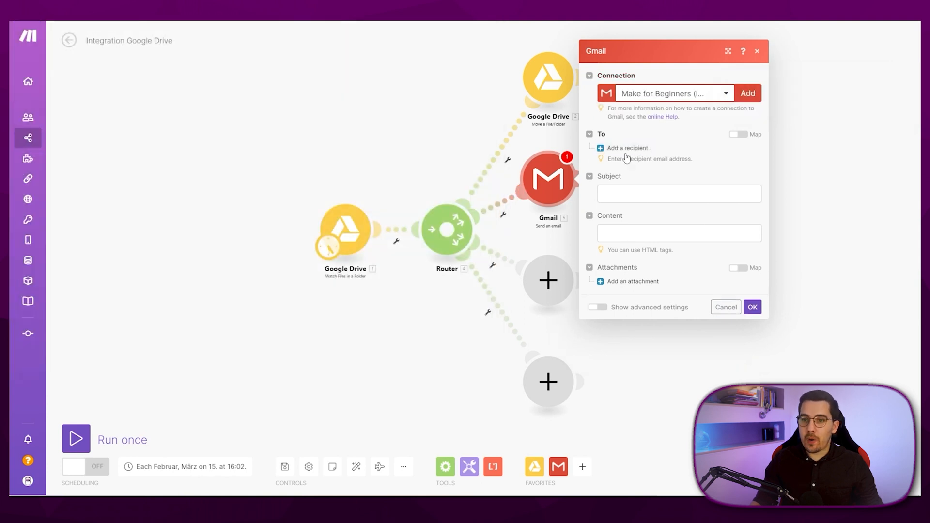
pyautogui.click(625, 147)
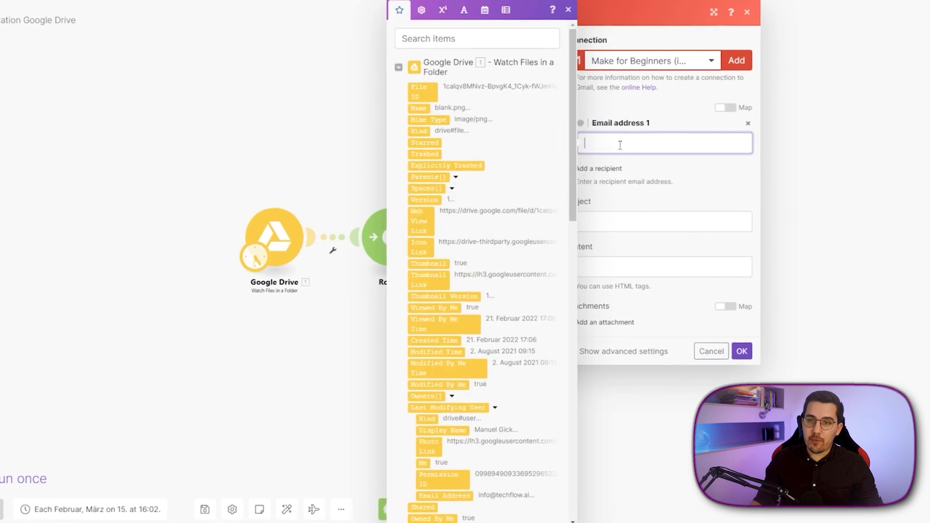
pyautogui.scroll(-3)
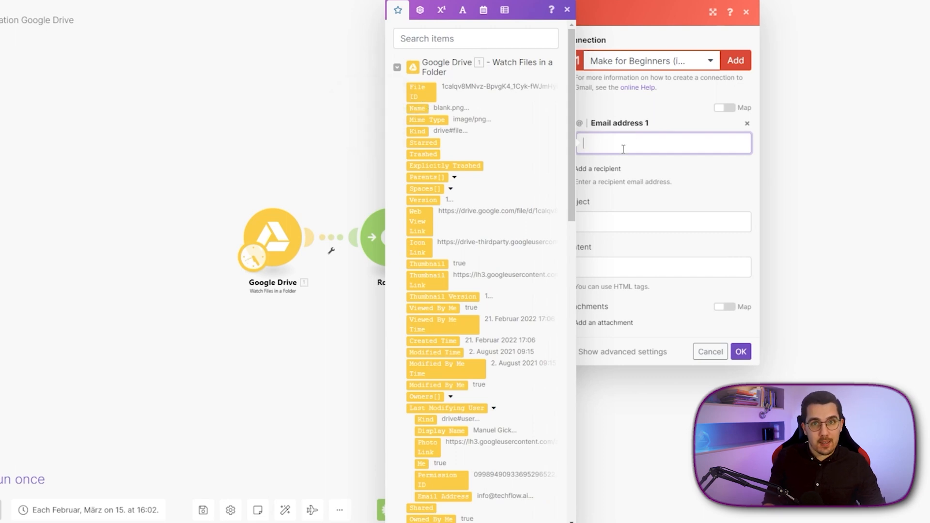
pyautogui.write('i')
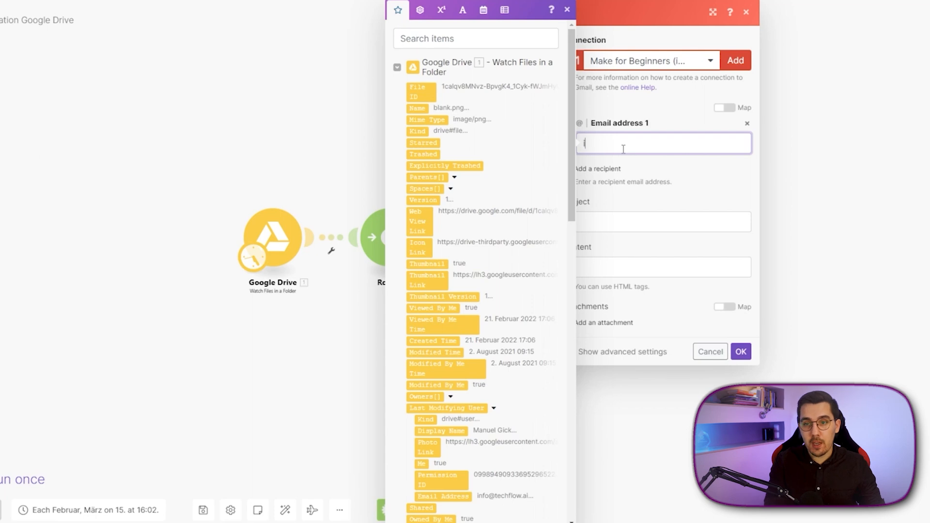
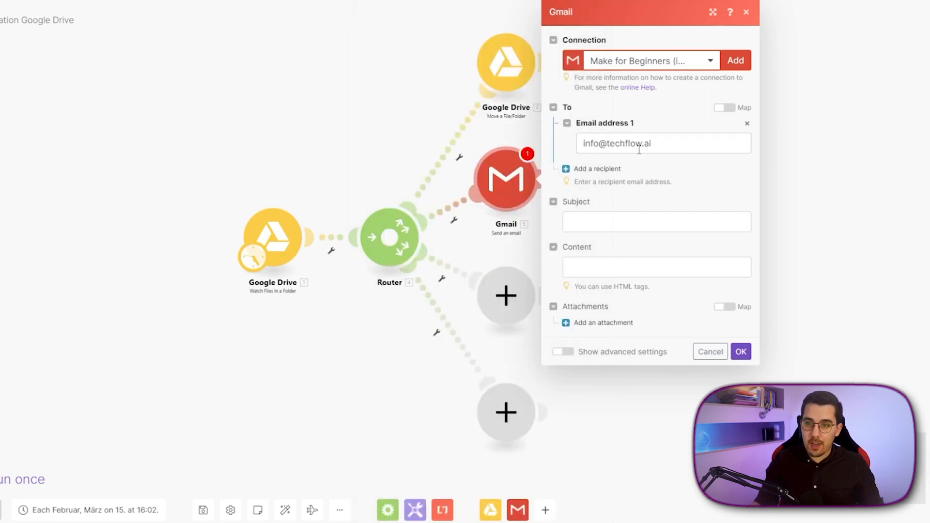
# Set subject 'Here is a new file', content 'Check it out', add an attachment item and confirm
pyautogui.click(656, 221)
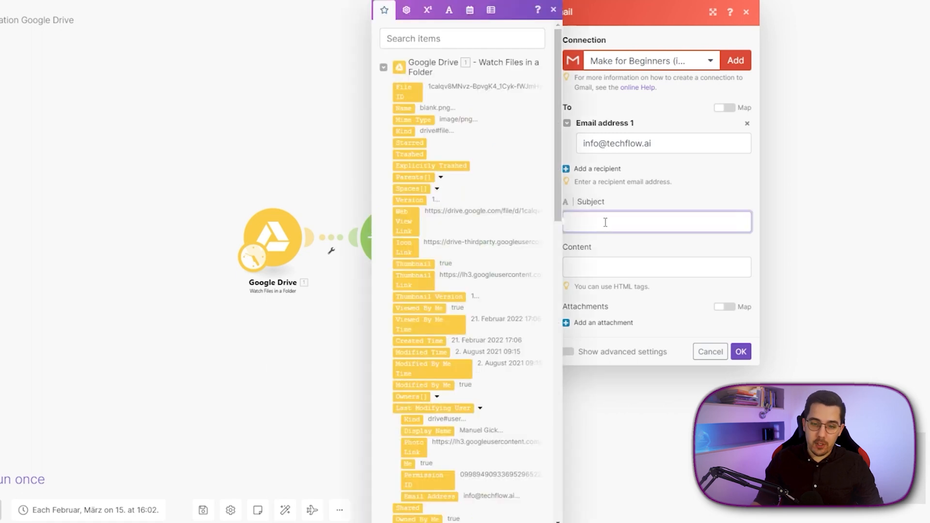
pyautogui.write('Here is a new fil')
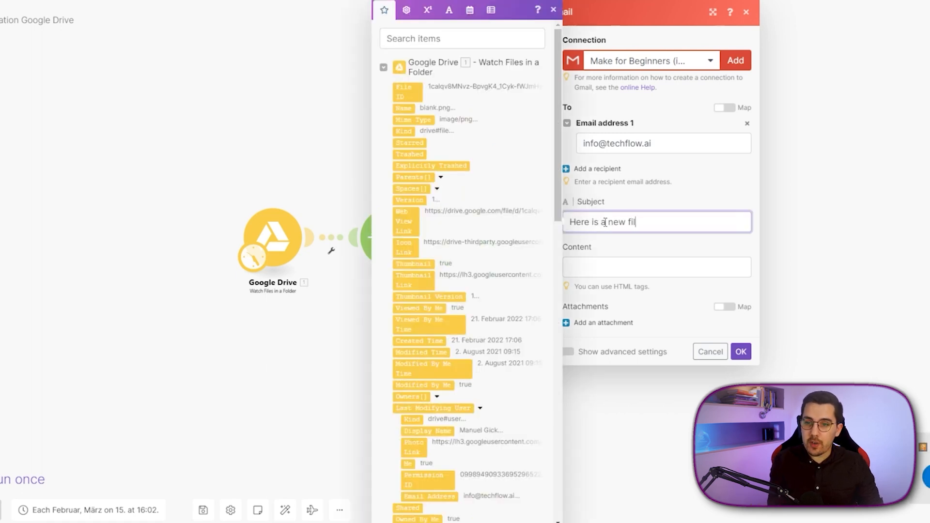
pyautogui.click(656, 267)
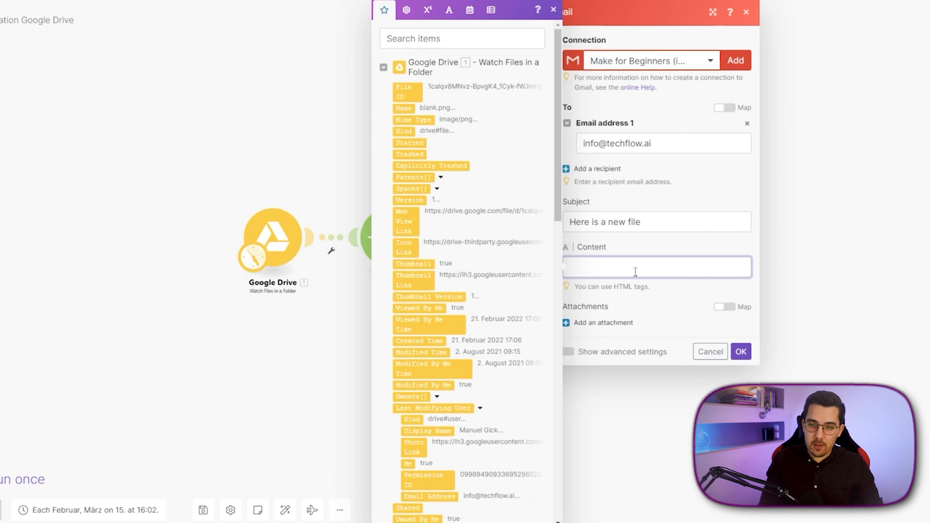
pyautogui.write('Check it out')
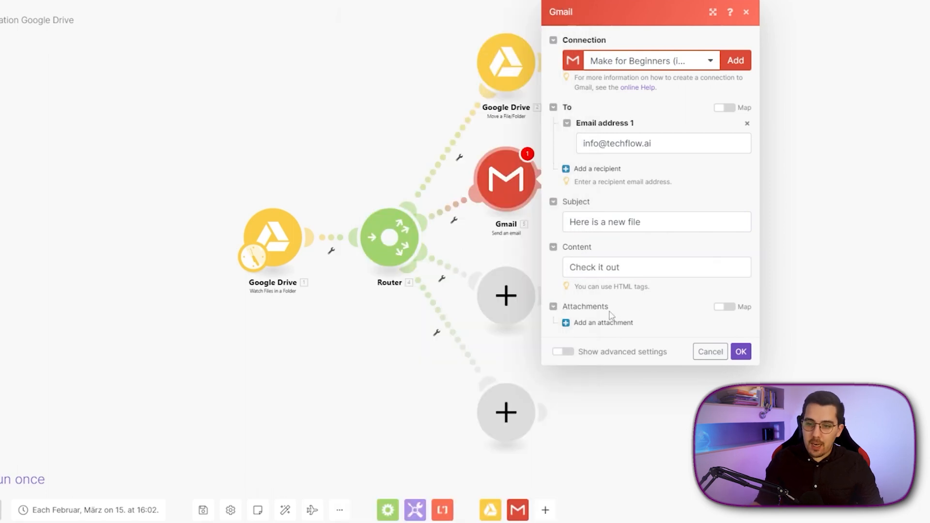
pyautogui.click(598, 322)
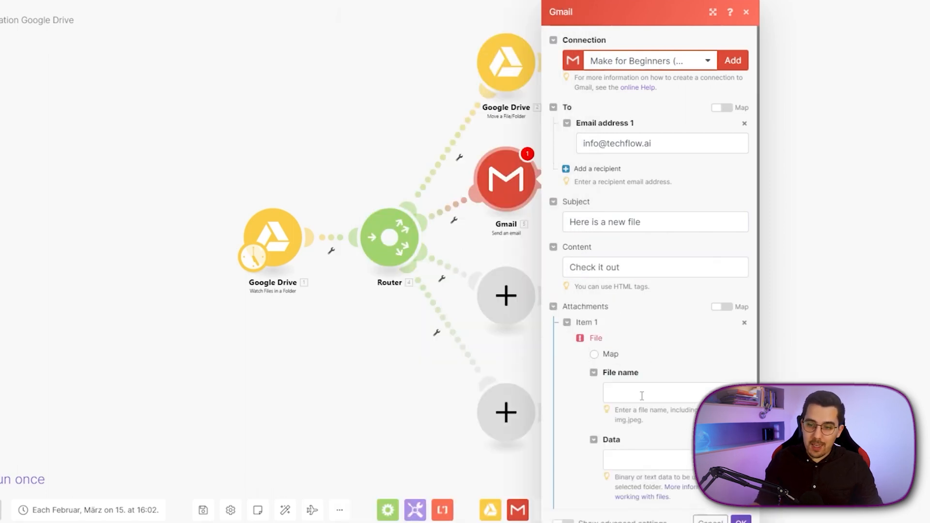
pyautogui.scroll(-3)
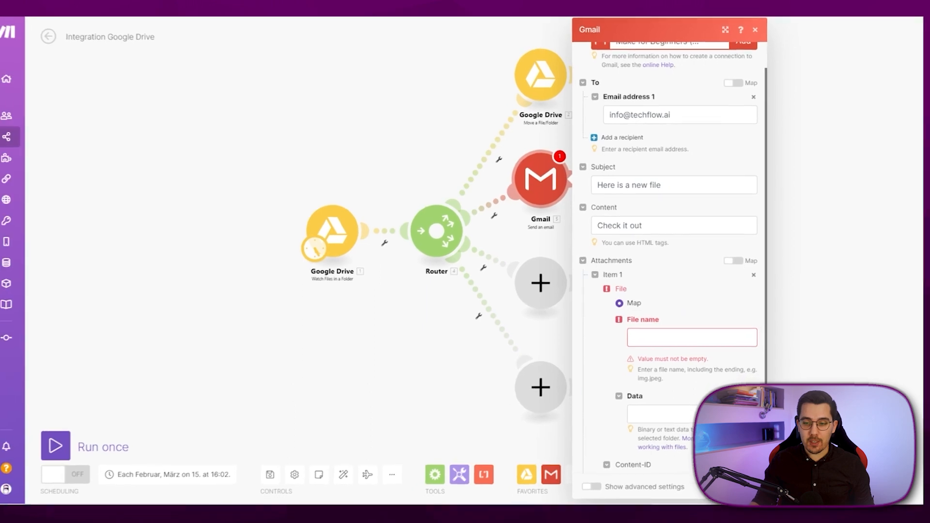
pyautogui.click(755, 30)
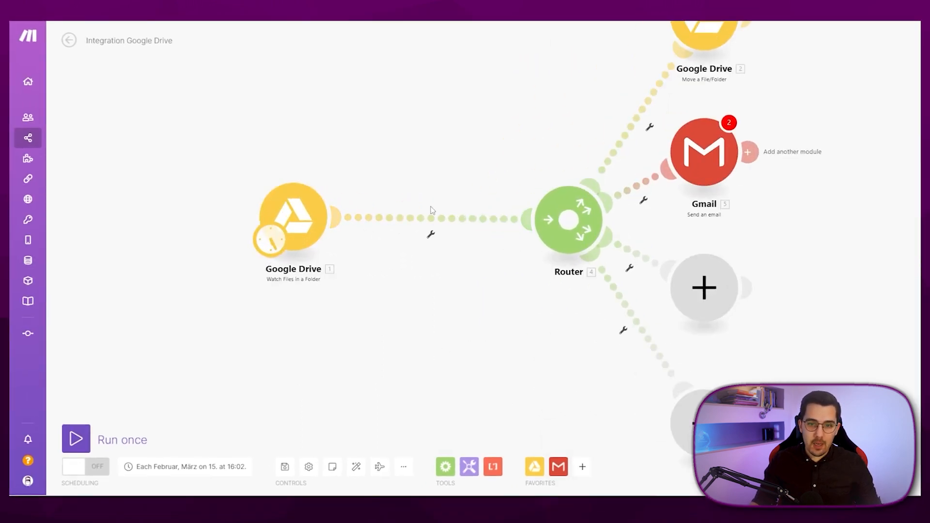
# Insert a Google Drive Download a File module on the link into the Router
pyautogui.click(430, 235)
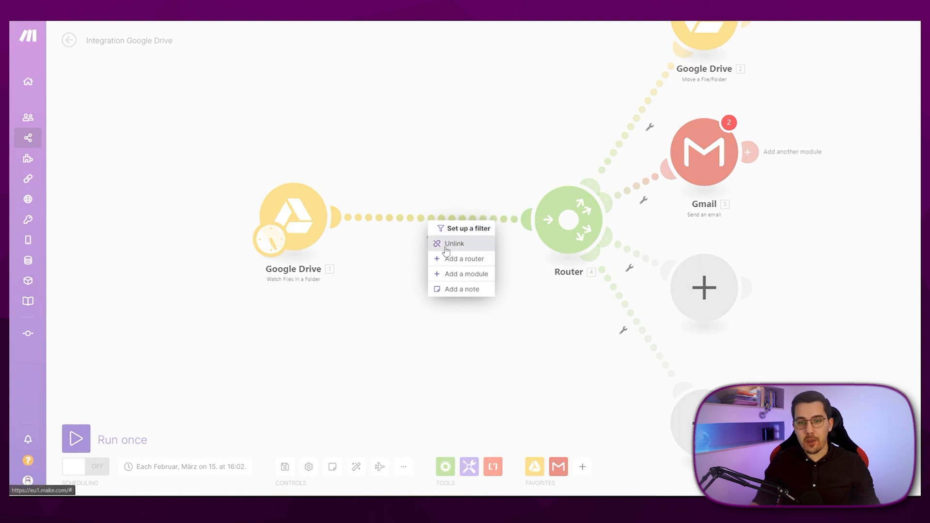
pyautogui.click(453, 243)
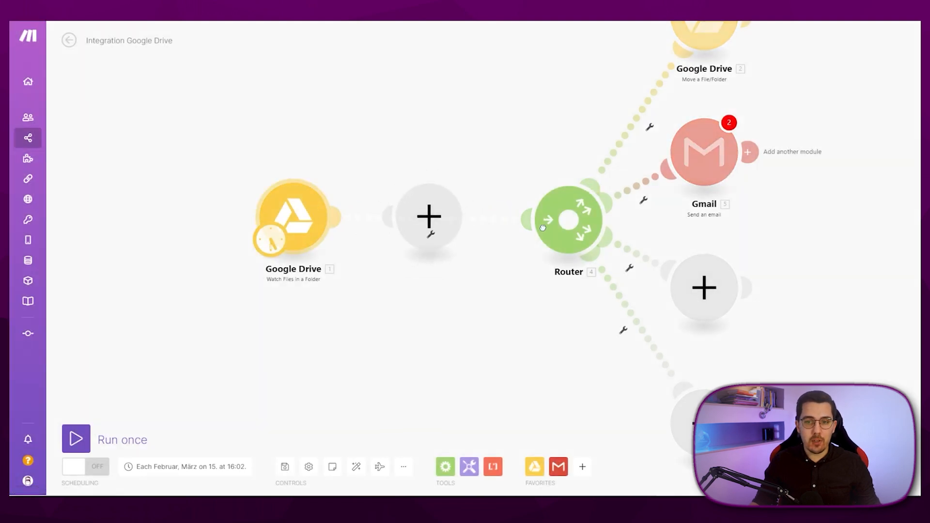
pyautogui.click(429, 216)
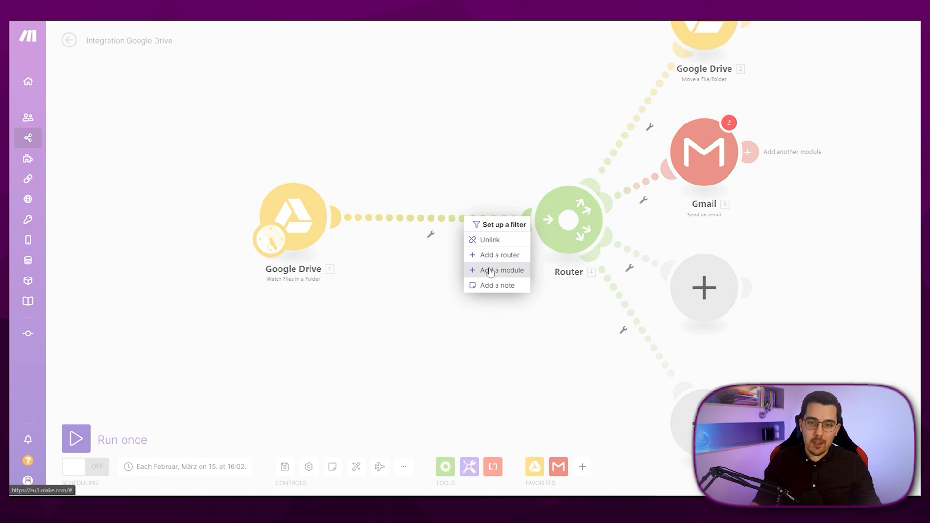
pyautogui.click(502, 270)
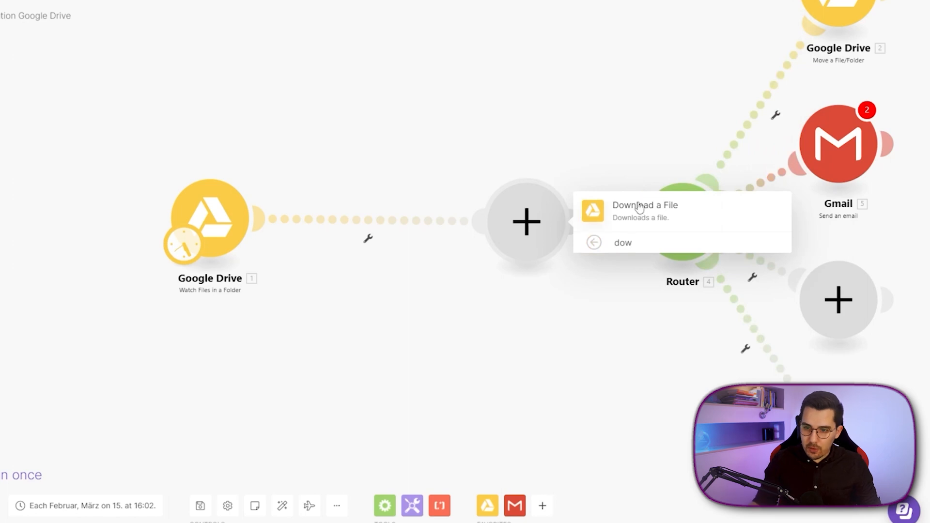
pyautogui.click(645, 205)
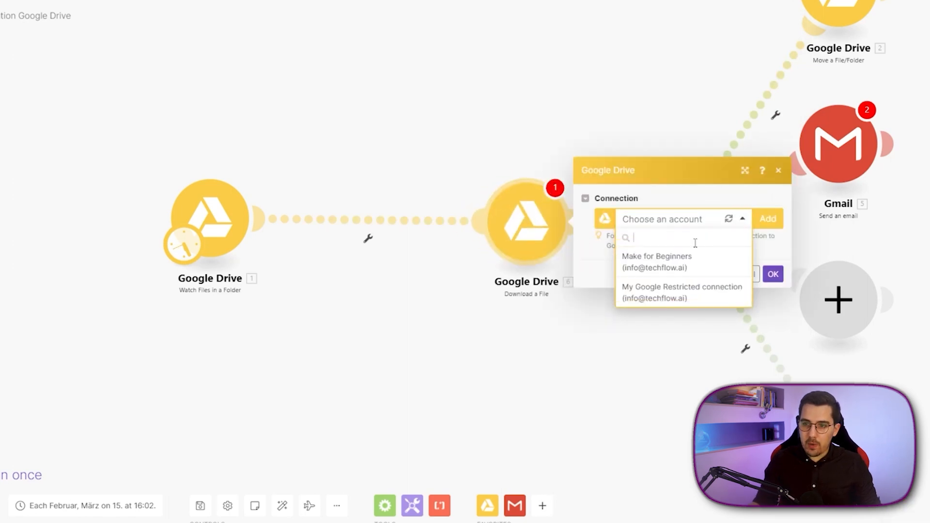
# Select the Drive connection, map the watched file's File ID and confirm the module
pyautogui.click(657, 262)
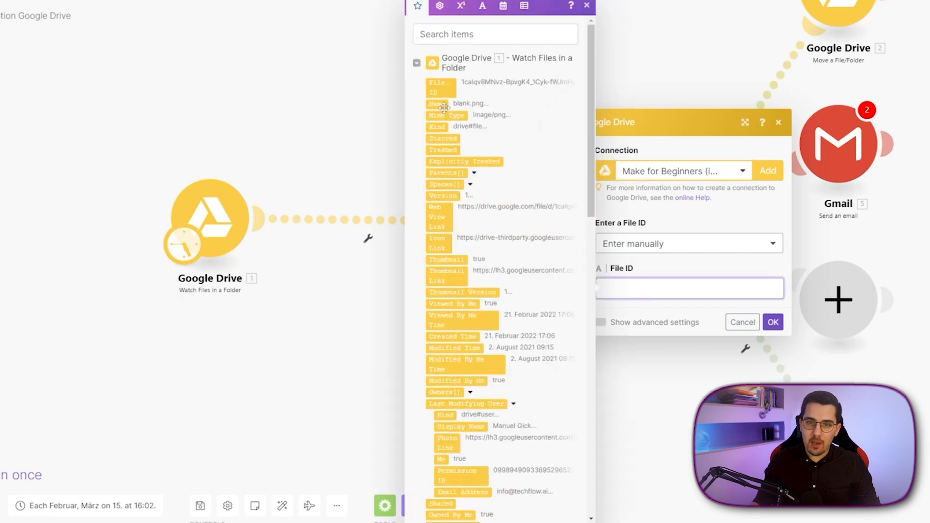
pyautogui.click(437, 83)
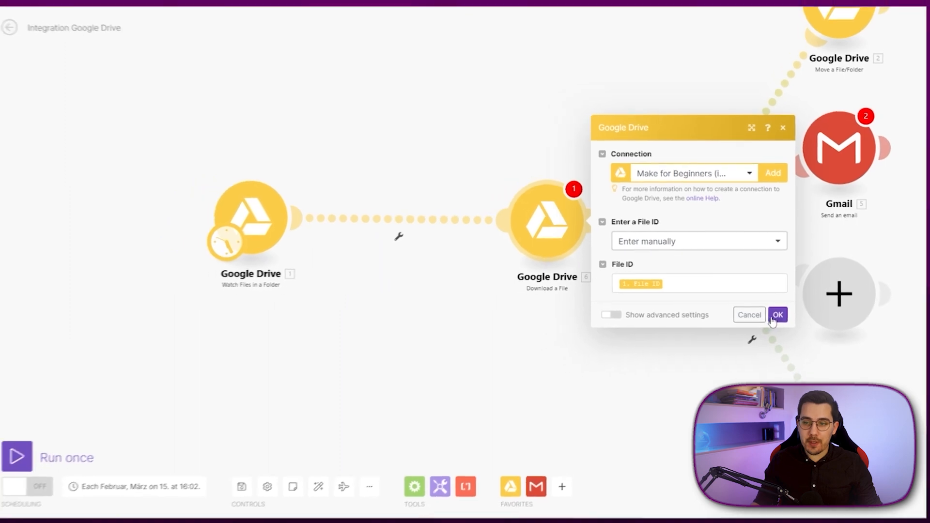
pyautogui.click(779, 314)
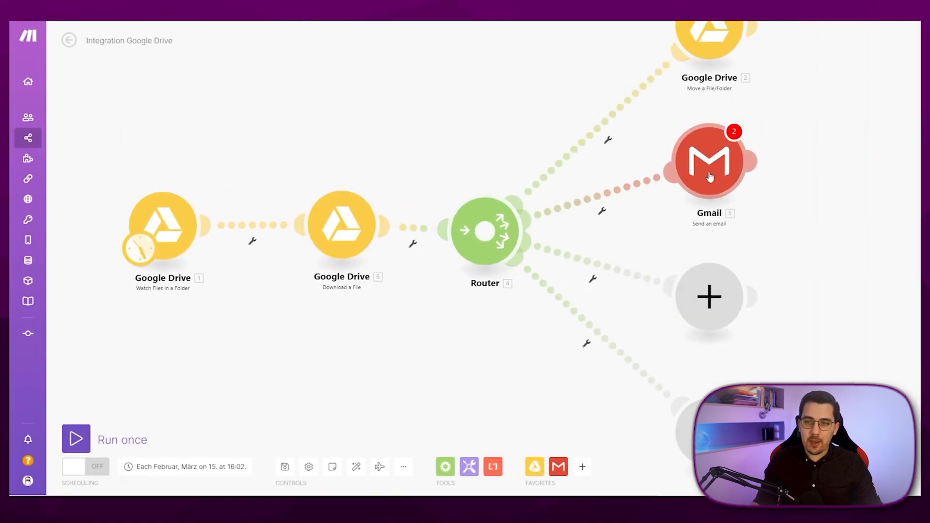
# Remove the extra router routes and save the scenario
pyautogui.click(709, 160)
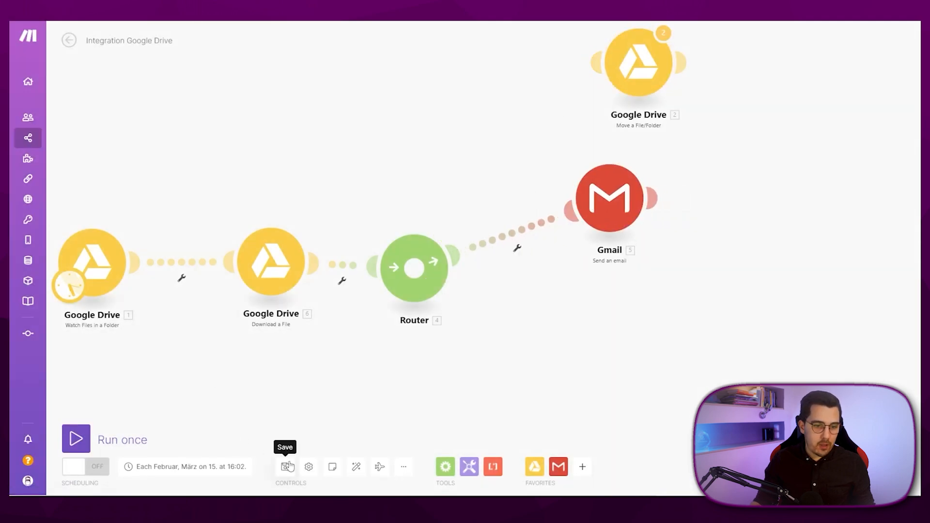
pyautogui.click(75, 439)
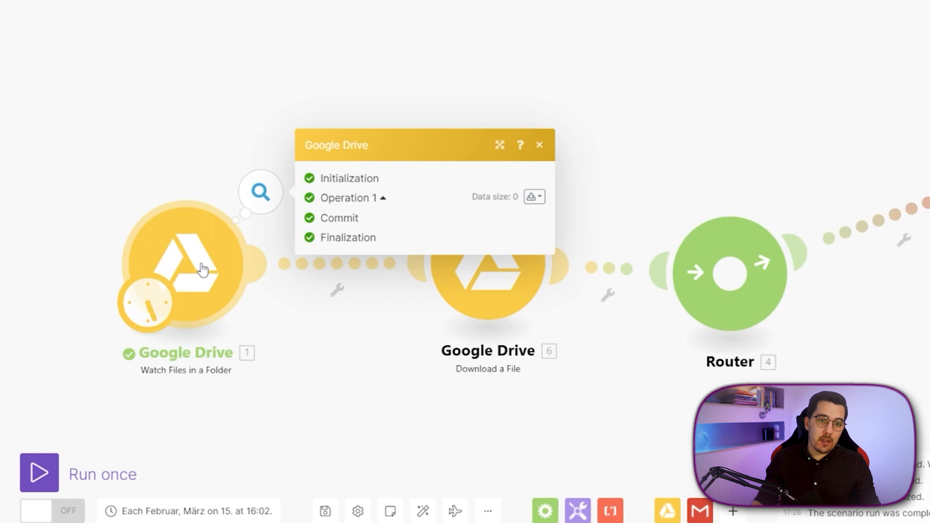
# Set the watch trigger to start manually from blank.png
pyautogui.rightClick(185, 270)
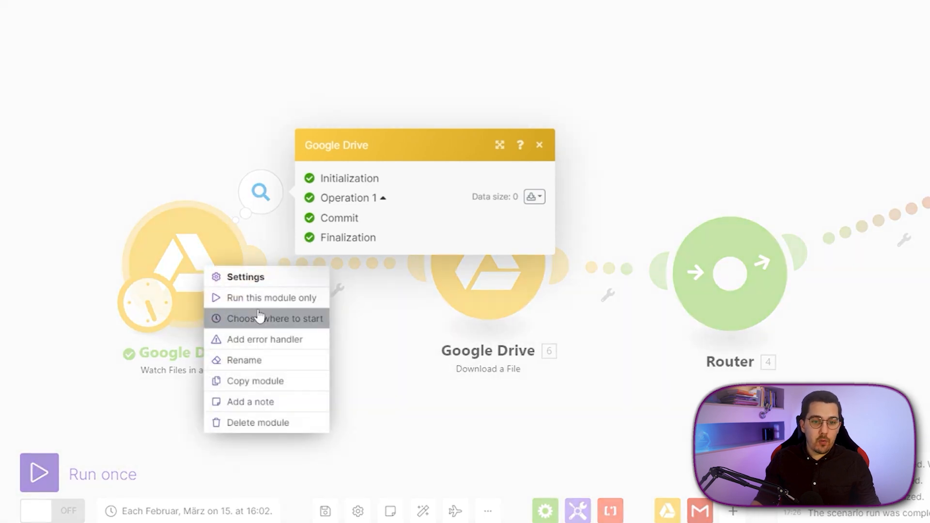
pyautogui.click(272, 319)
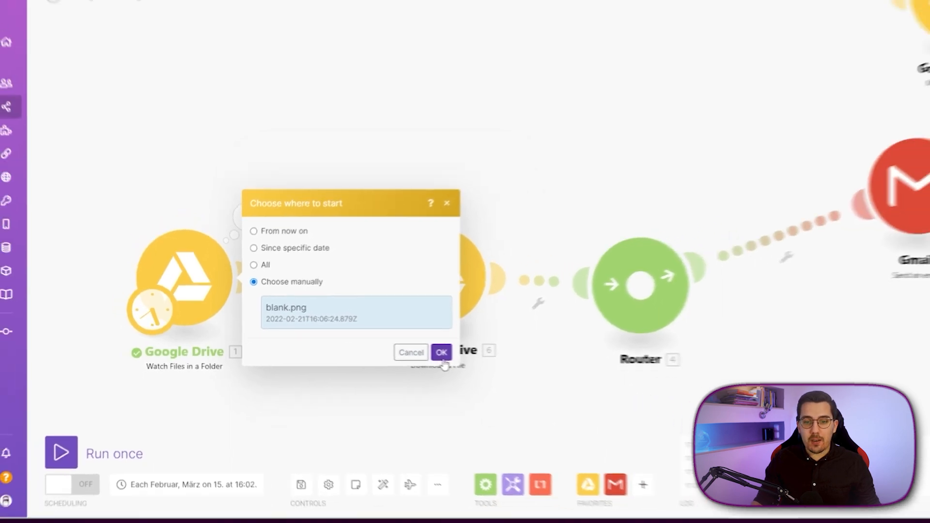
pyautogui.click(442, 353)
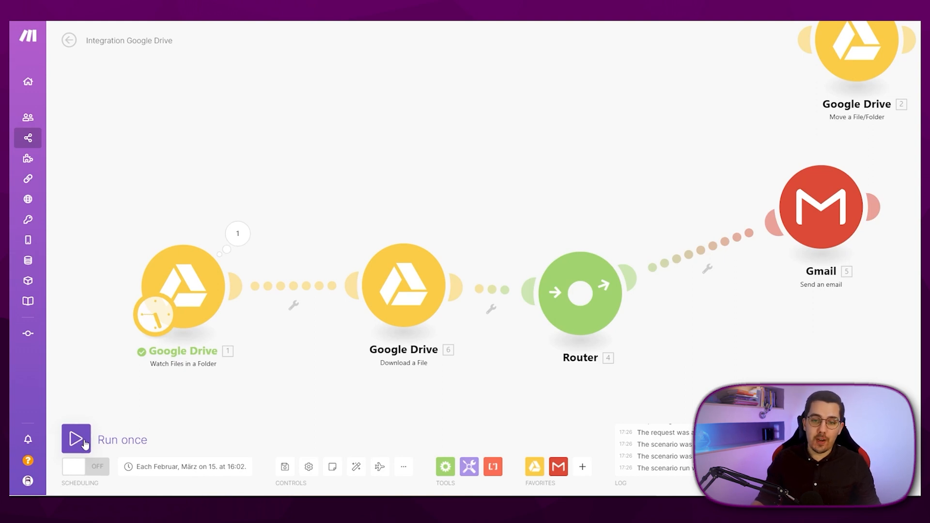
# Run the scenario once and expand the Gmail result's attachment details
pyautogui.click(76, 439)
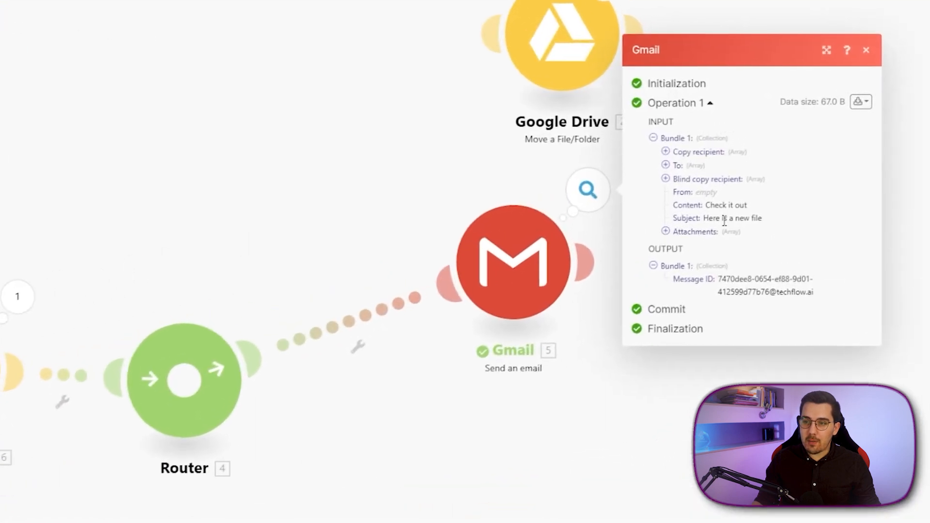
pyautogui.click(667, 232)
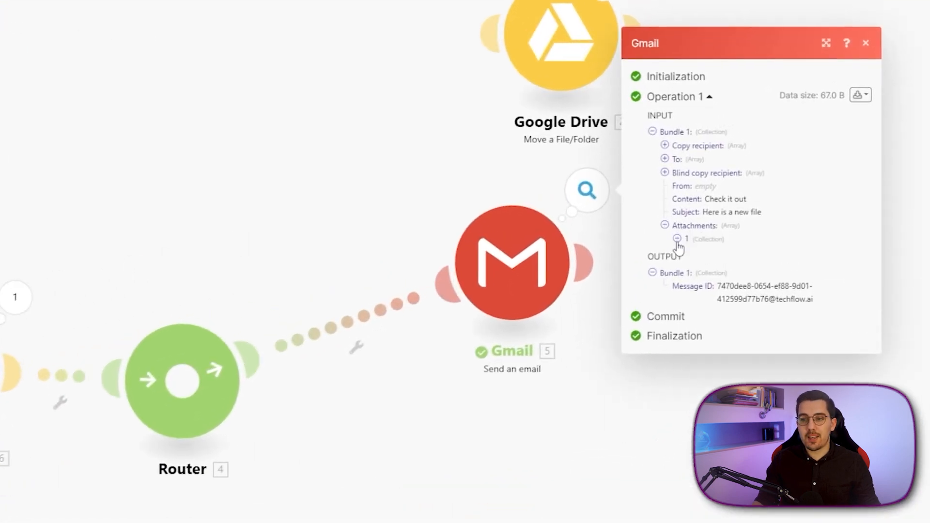
pyautogui.click(673, 240)
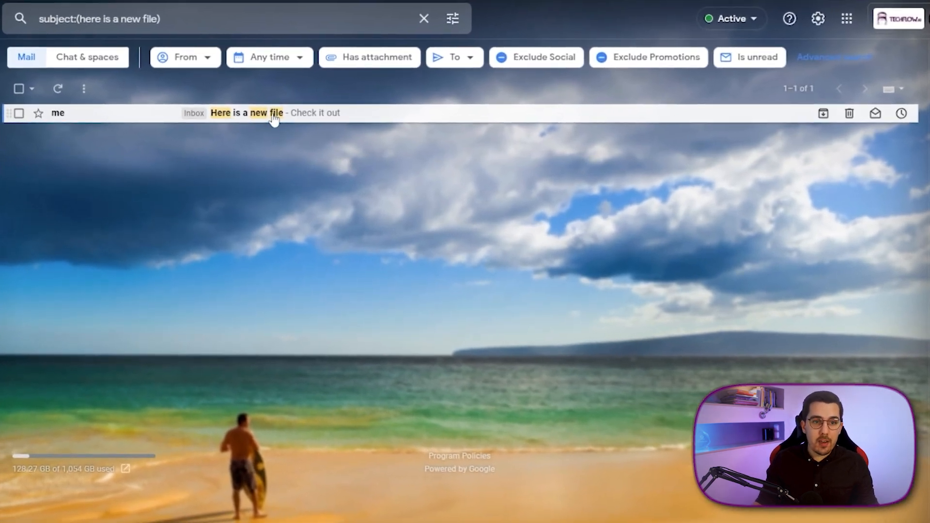
# Open the received 'Here is a new file' email showing the blank.png attachment
pyautogui.click(255, 112)
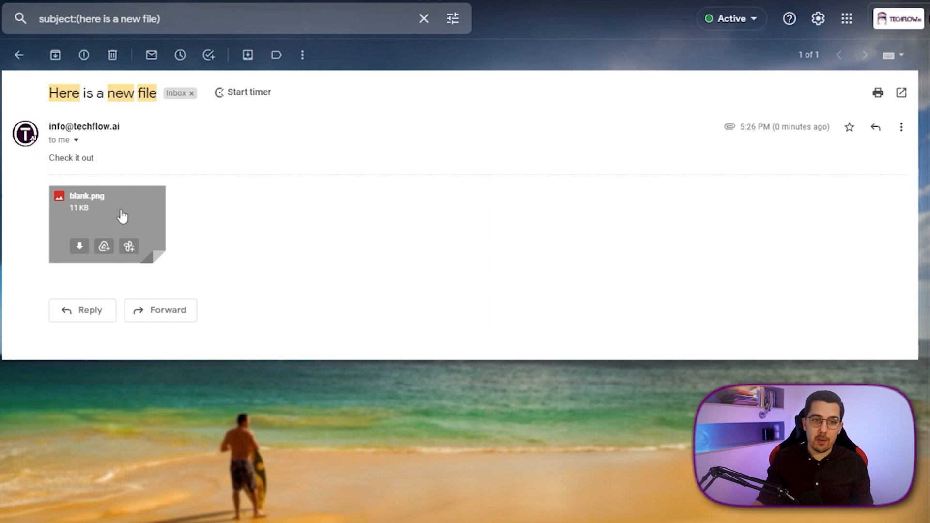
pyautogui.moveTo(103, 246)
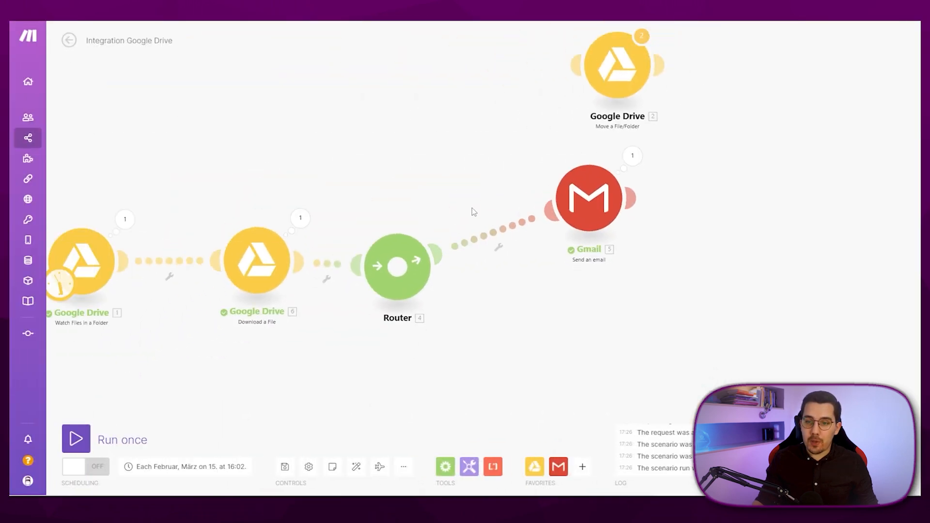
# Place the Move a File/Folder module after the Gmail module
pyautogui.moveTo(475, 212); pyautogui.dragTo(582, 290)
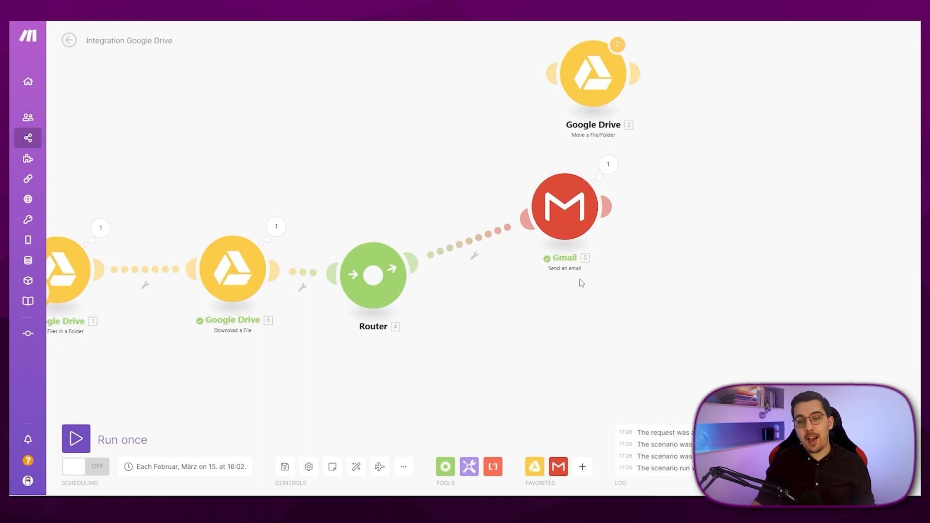
pyautogui.moveTo(591, 74); pyautogui.dragTo(715, 187)
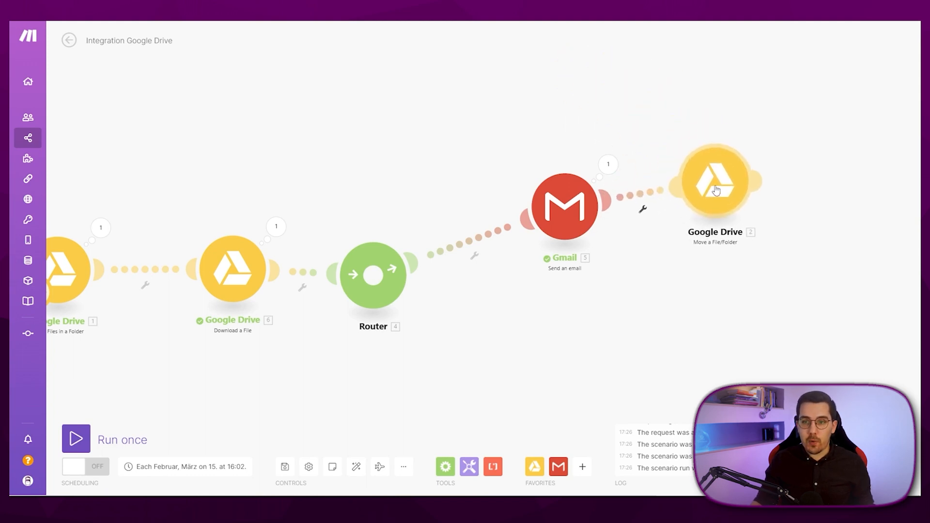
pyautogui.click(715, 189)
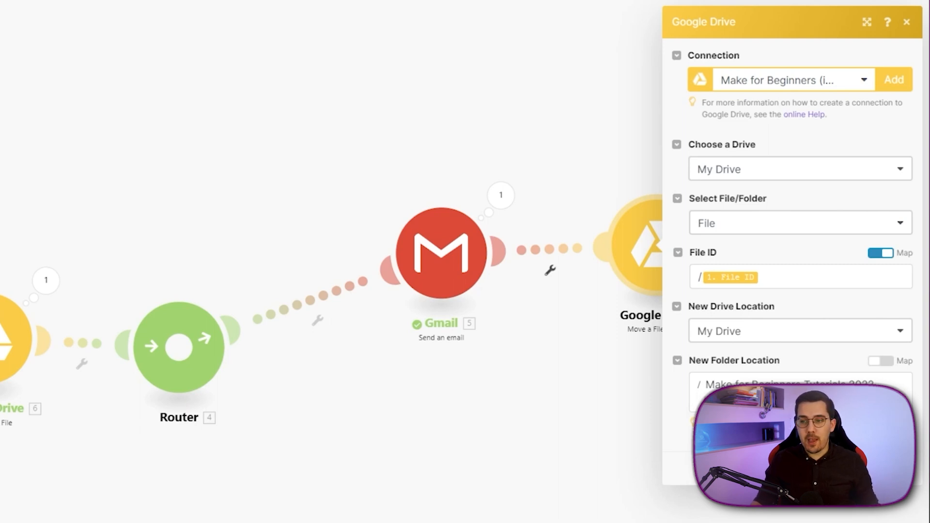
# Map the downloaded file's ID into the move module's File ID and confirm
pyautogui.click(799, 276)
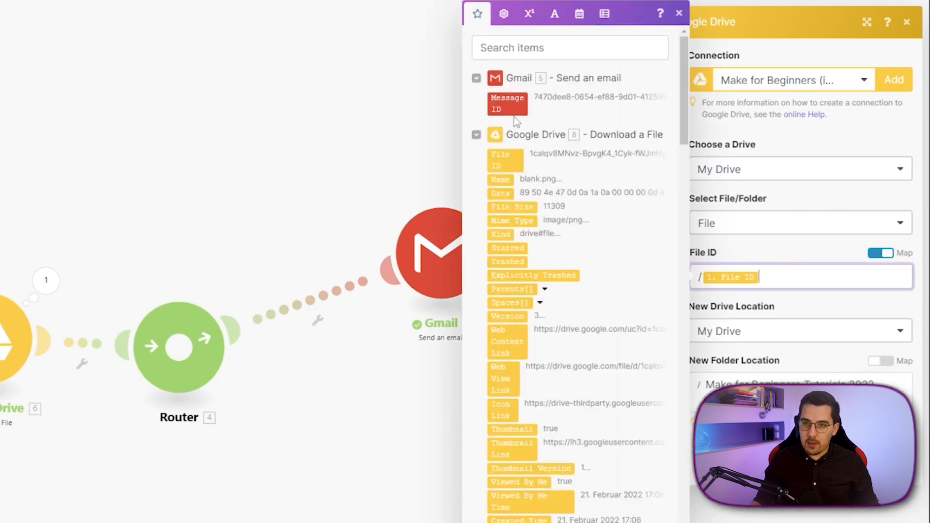
pyautogui.click(505, 159)
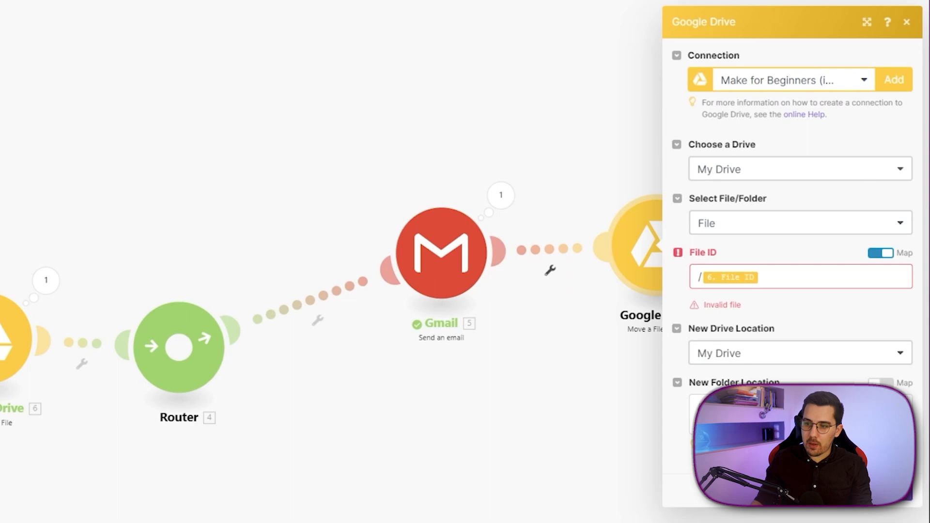
pyautogui.click(906, 22)
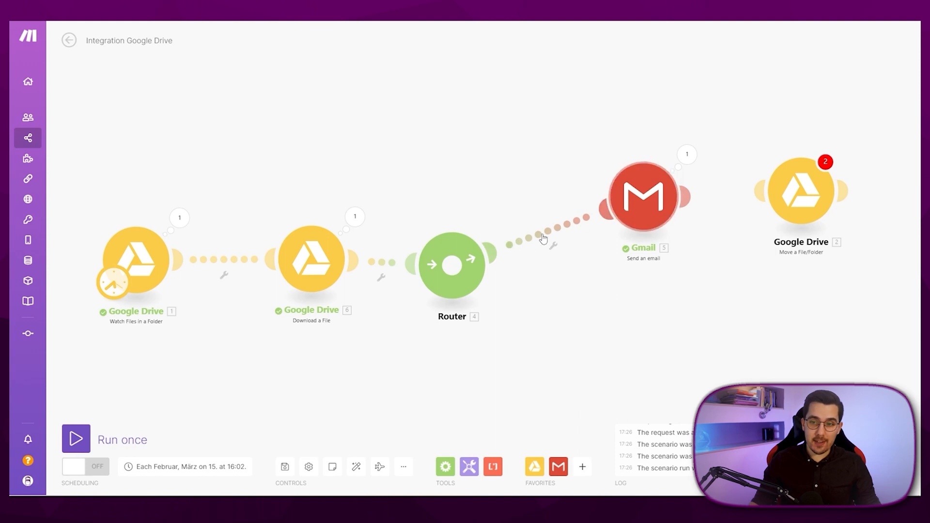
# Clone the Gmail Send an email module for a second router route
pyautogui.rightClick(642, 196)
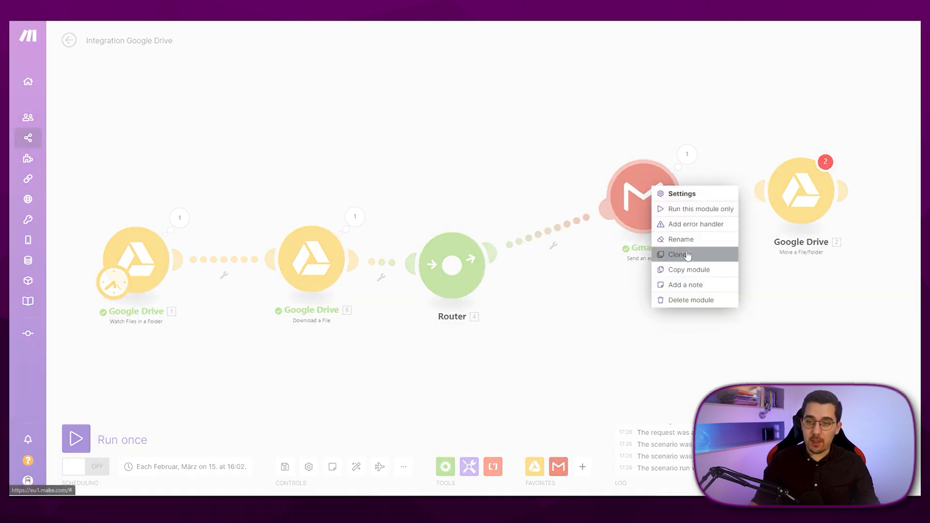
pyautogui.click(678, 254)
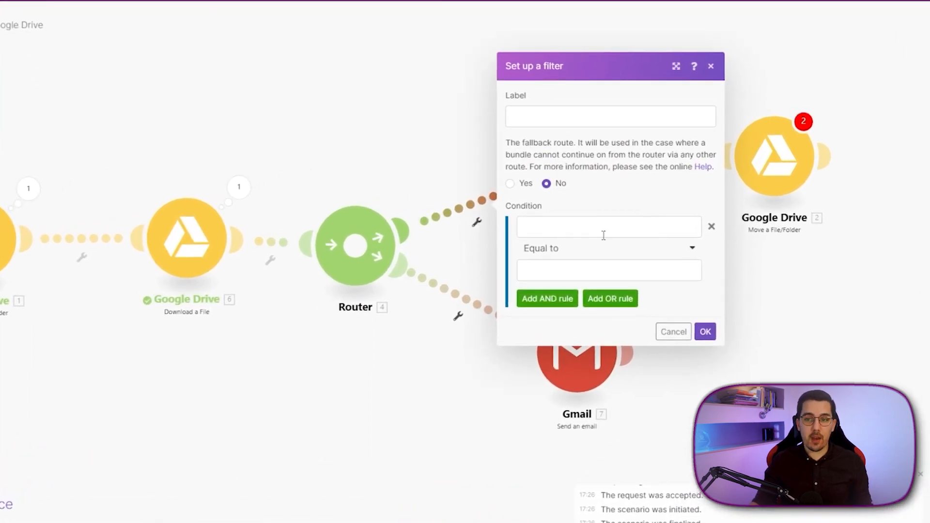
# Filter the upper route on Name equal to blank.png (case insensitive) with a label, and confirm it
pyautogui.click(608, 225)
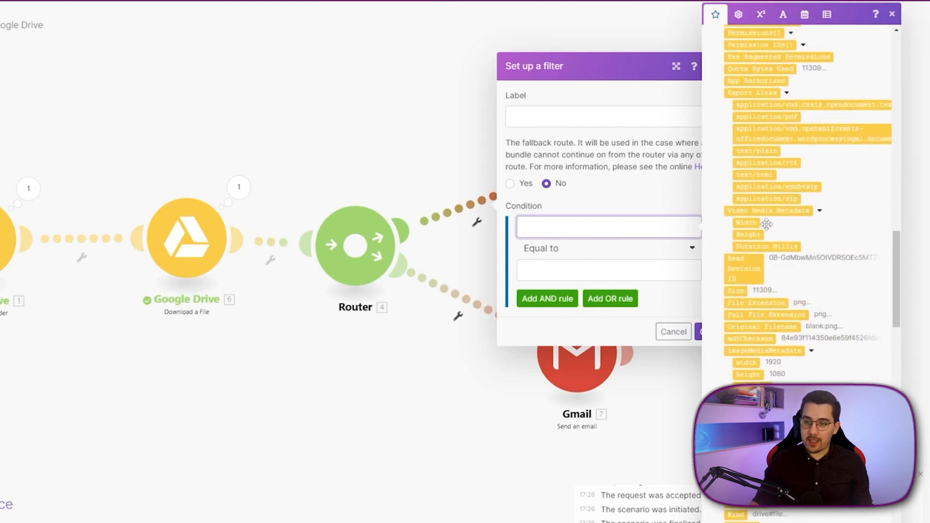
pyautogui.scroll(-3)
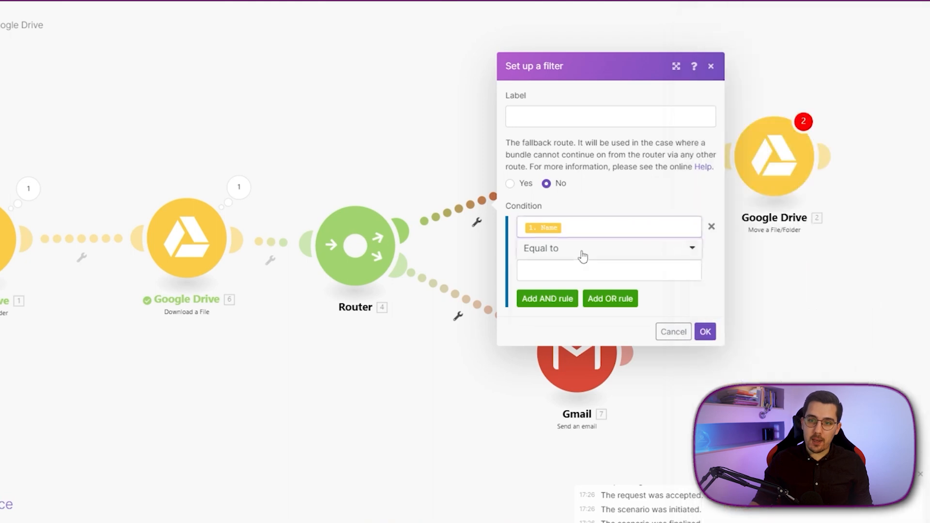
pyautogui.click(609, 249)
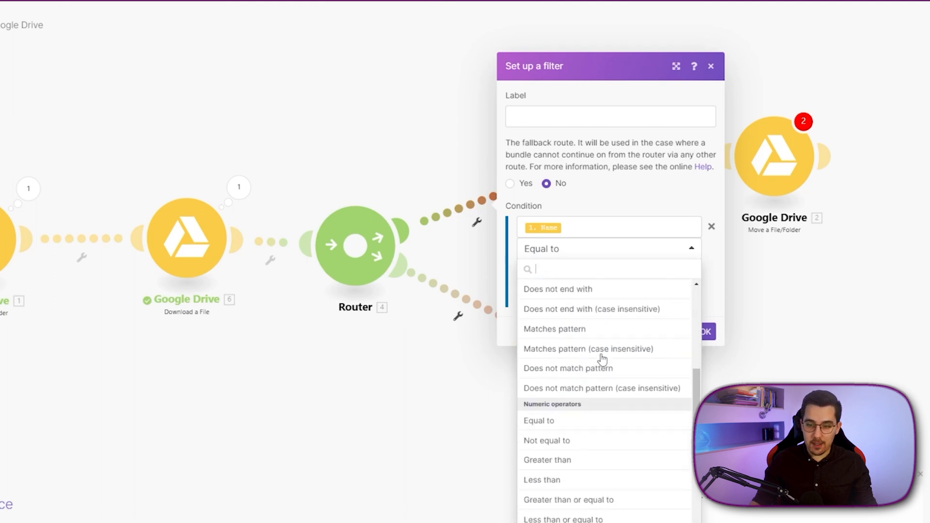
pyautogui.scroll(-3)
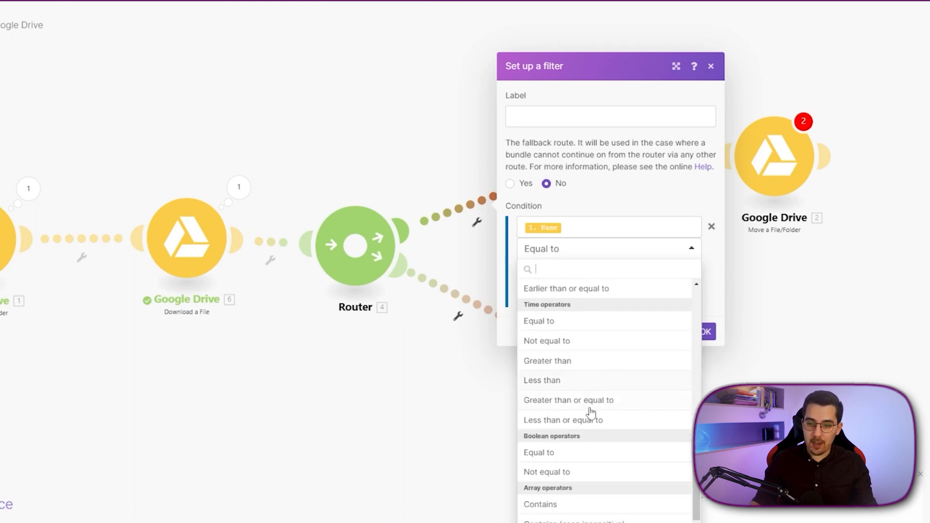
pyautogui.scroll(-3)
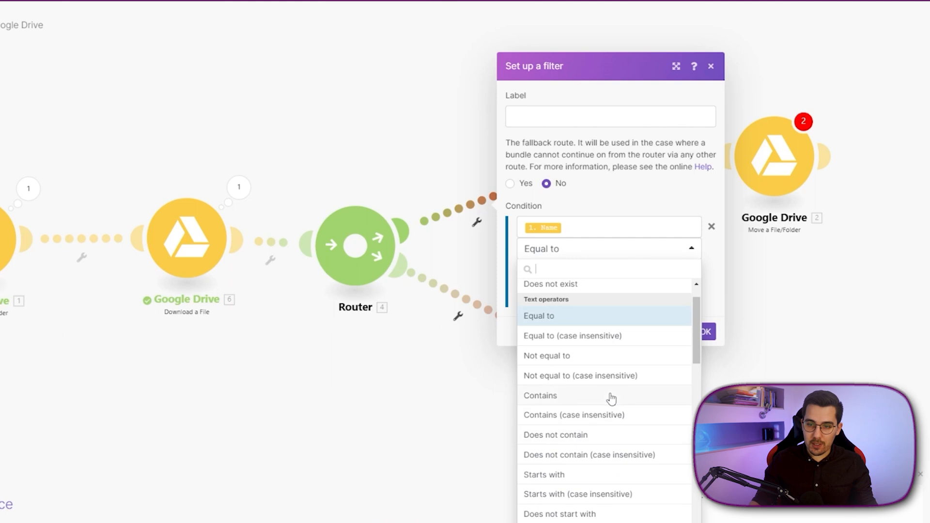
pyautogui.click(572, 335)
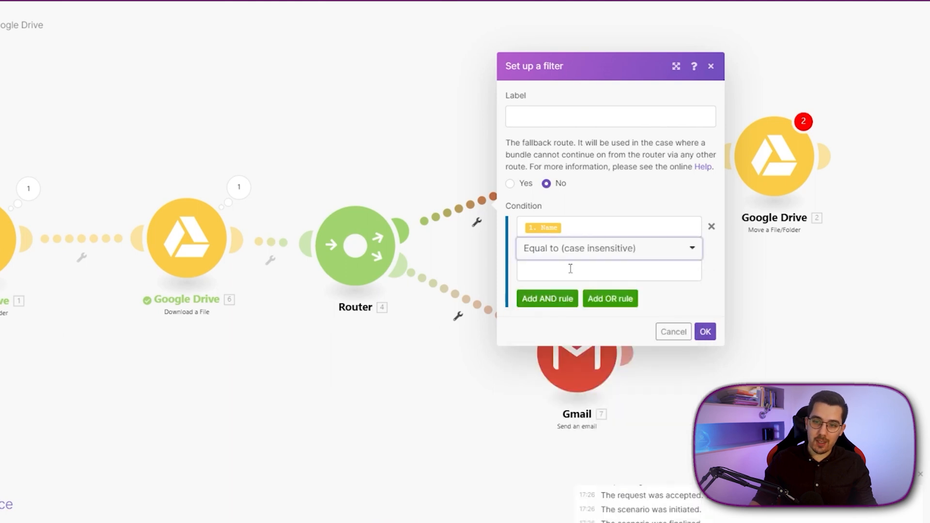
pyautogui.click(608, 271)
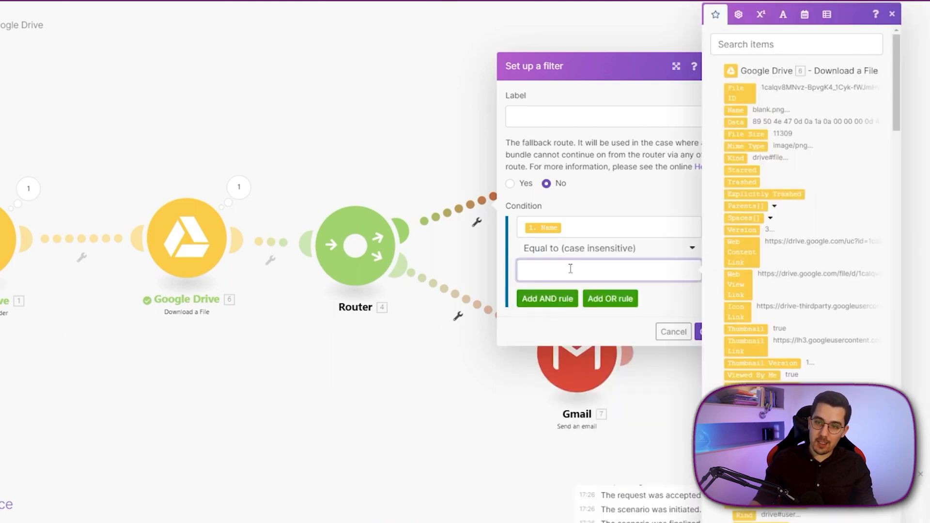
pyautogui.write('blank.png')
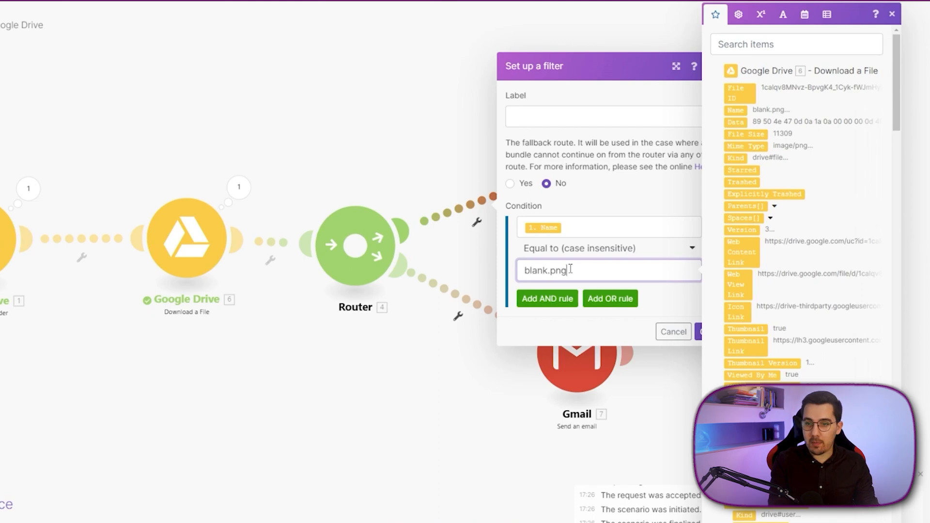
pyautogui.click(610, 115)
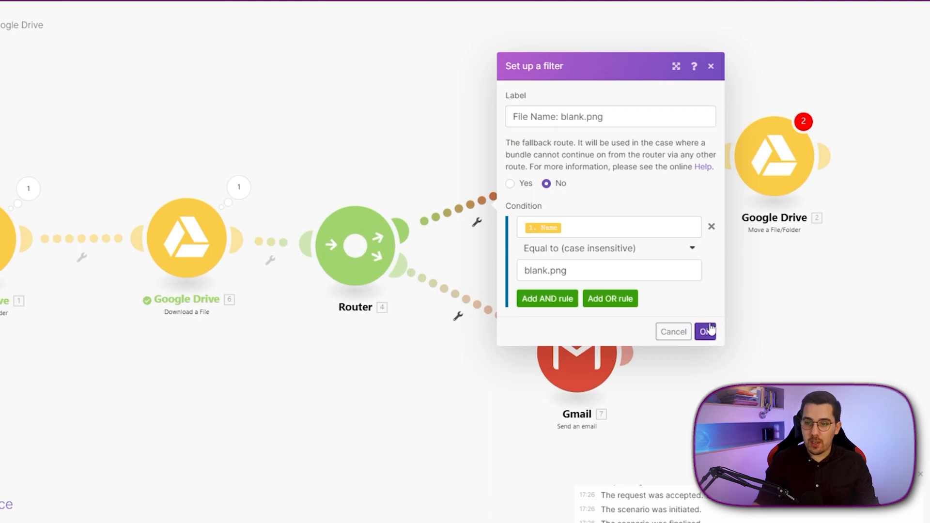
pyautogui.click(704, 331)
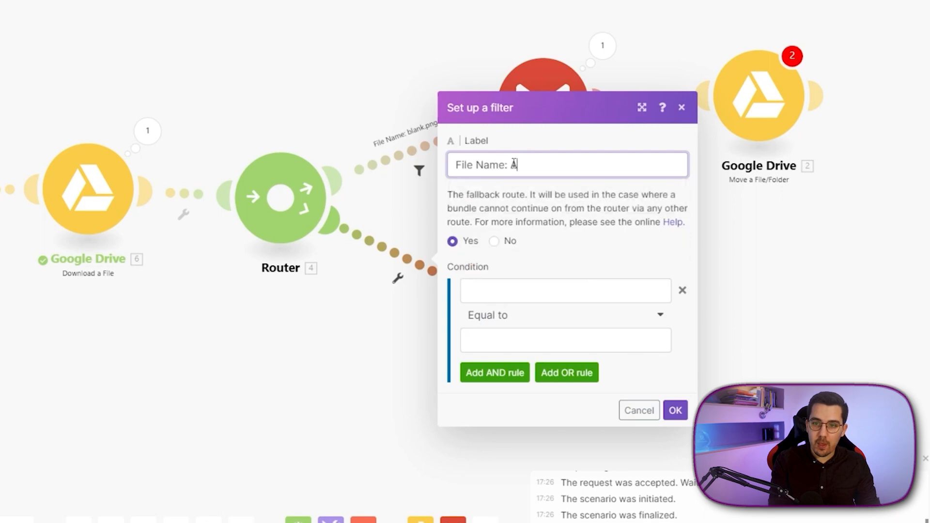
# Make the lower route a fallback labelled 'Anything else' and confirm it
pyautogui.write('nything else')
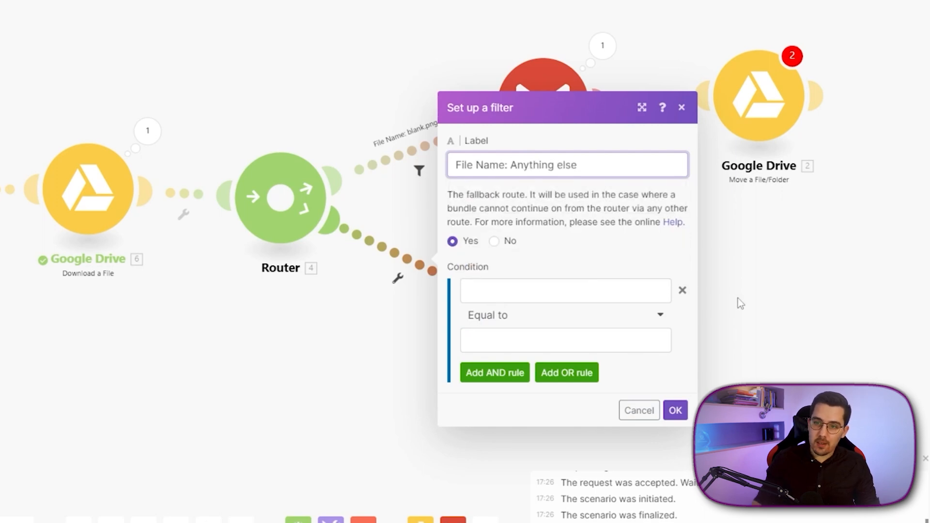
pyautogui.click(639, 410)
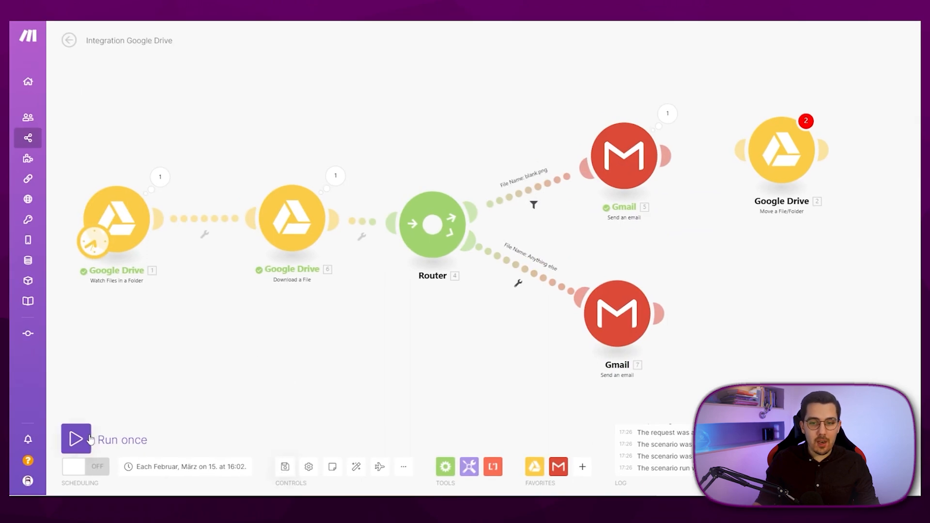
# Run the scenario once and inspect the trigger's output bundle for the watched file
pyautogui.click(76, 439)
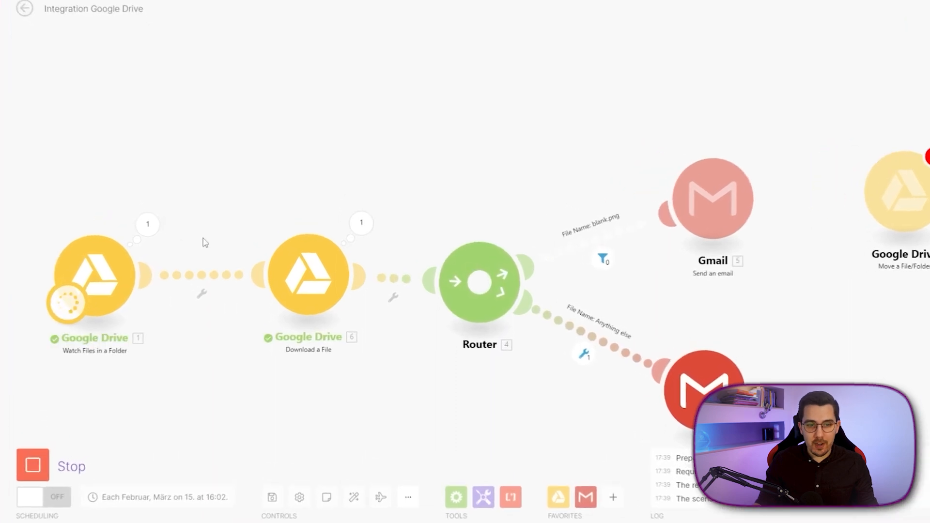
pyautogui.click(308, 274)
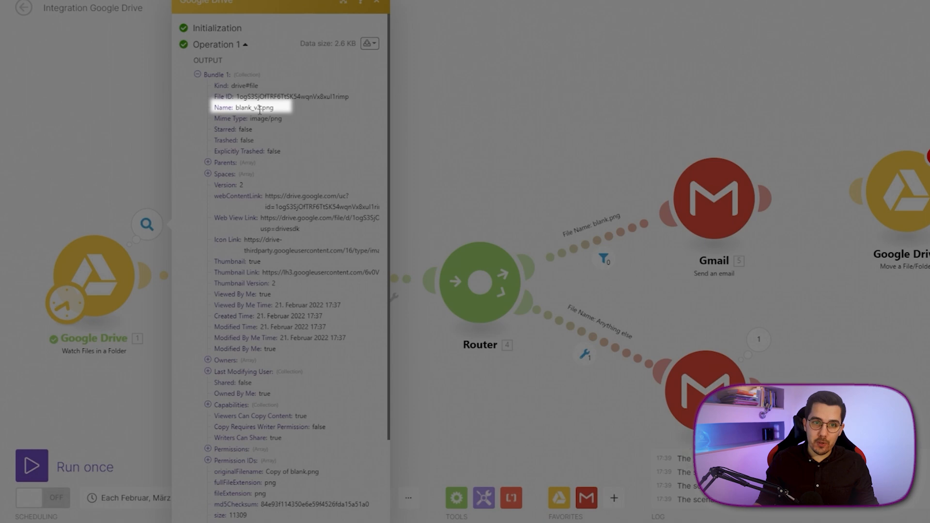
pyautogui.click(376, 2)
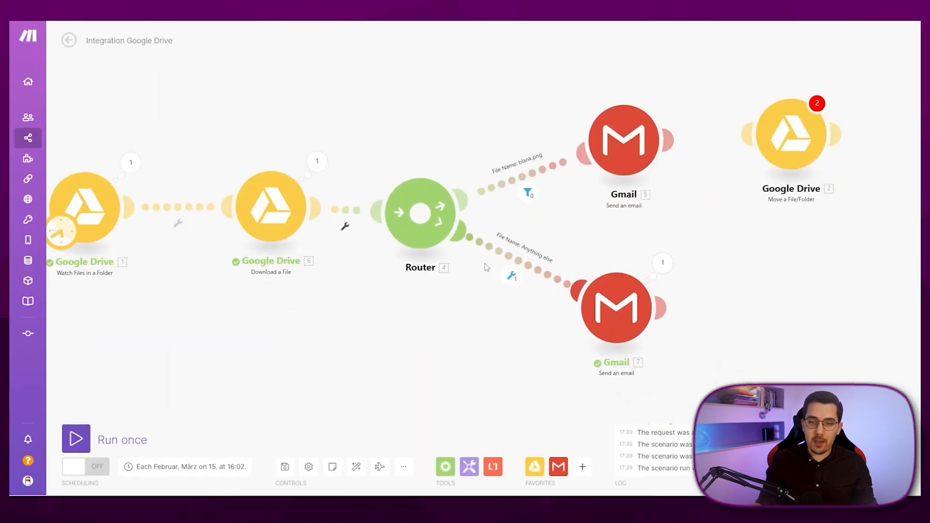
pyautogui.click(511, 276)
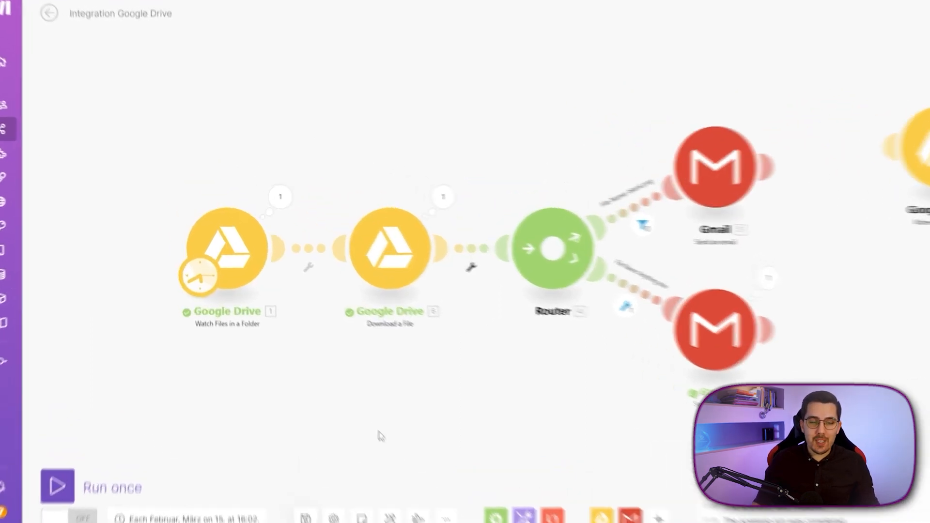
# Reset the Watch Files trigger's start point, save the scenario and run it once again
pyautogui.rightClick(226, 249)
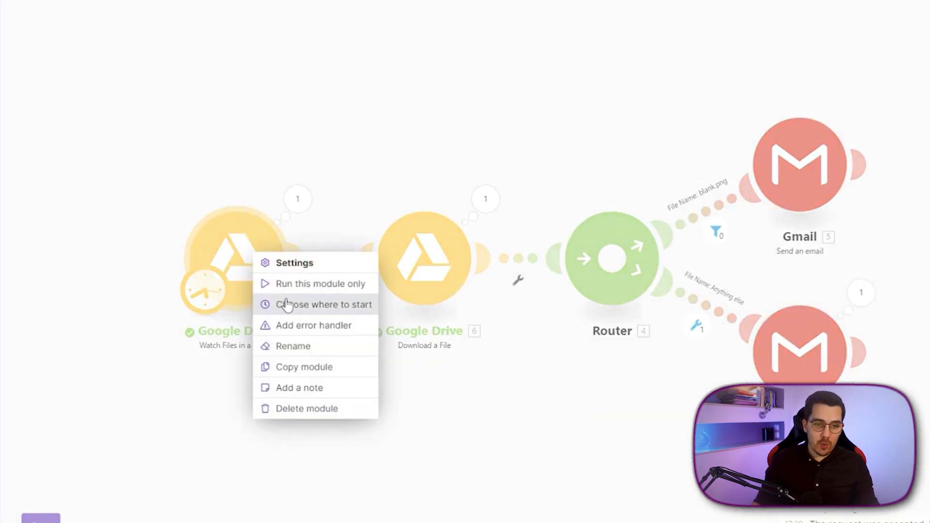
pyautogui.click(324, 304)
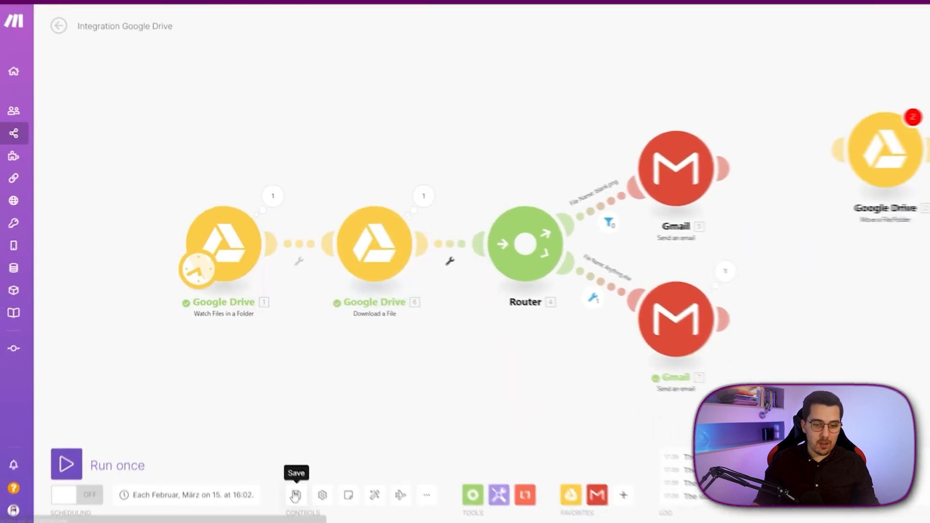
pyautogui.click(66, 464)
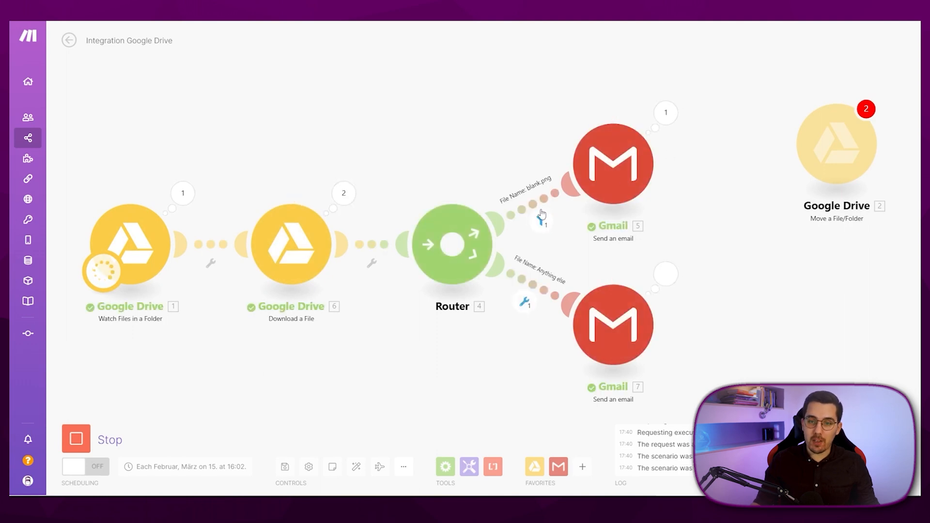
pyautogui.click(75, 439)
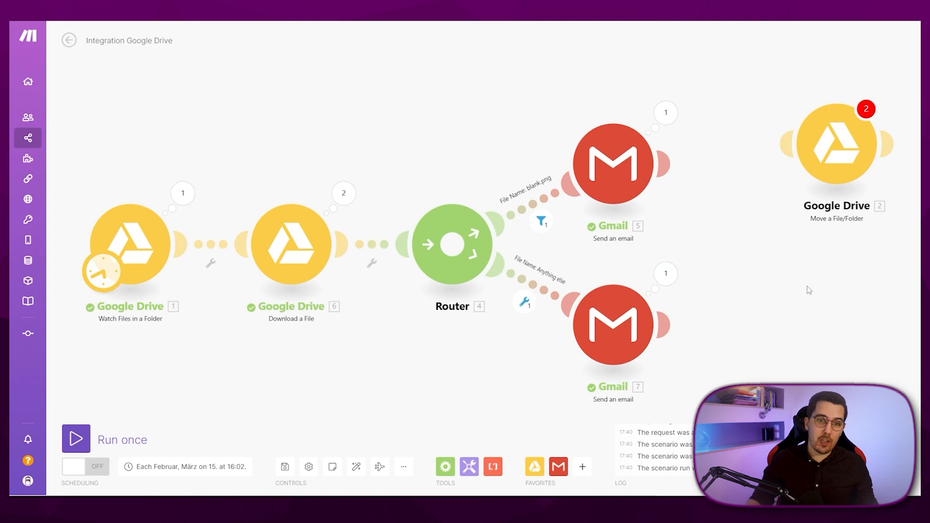
pyautogui.moveTo(343, 193)
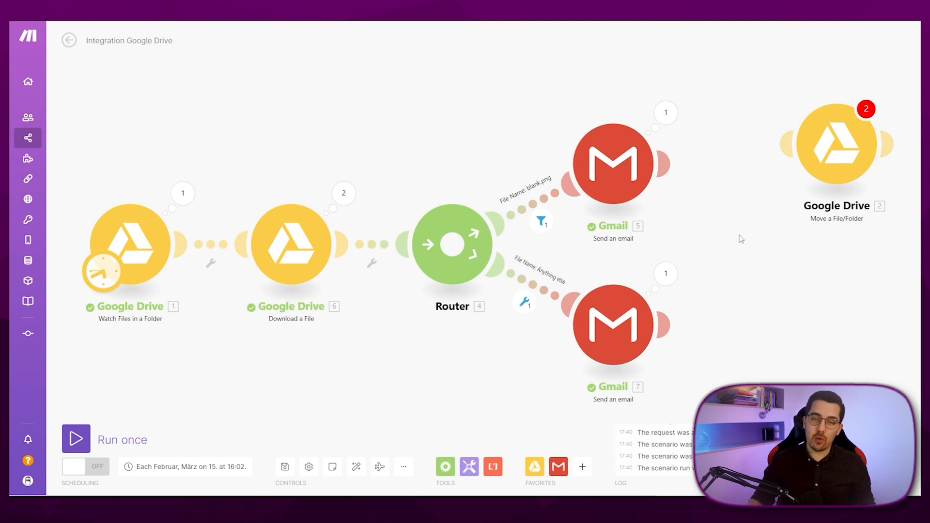
pyautogui.moveTo(739, 97)
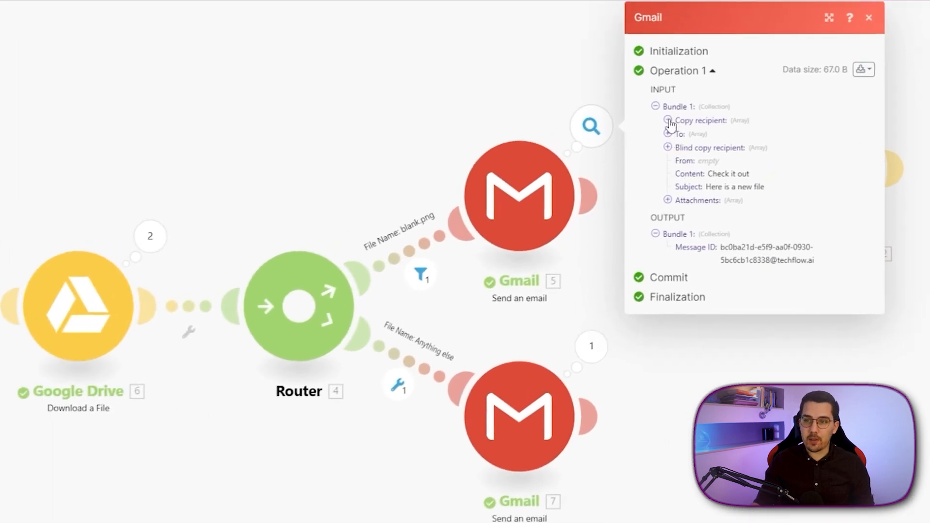
# Check the upper Gmail email's recipients and blank.png attachment, then return to the scenario overview
pyautogui.click(667, 120)
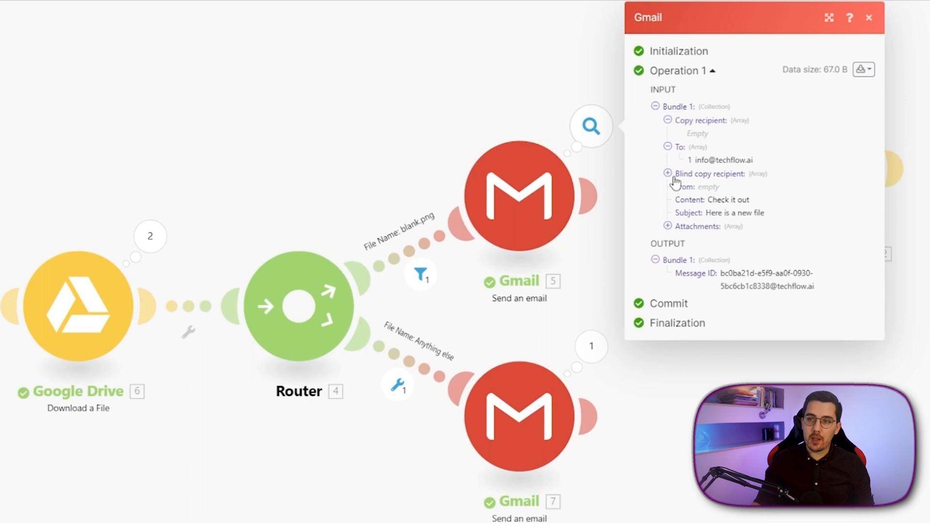
pyautogui.doubleClick(743, 212)
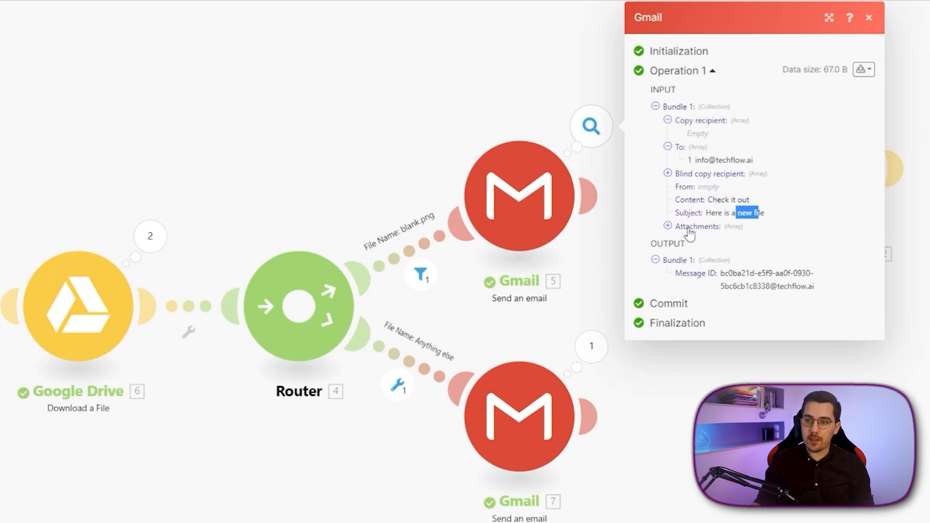
pyautogui.click(667, 226)
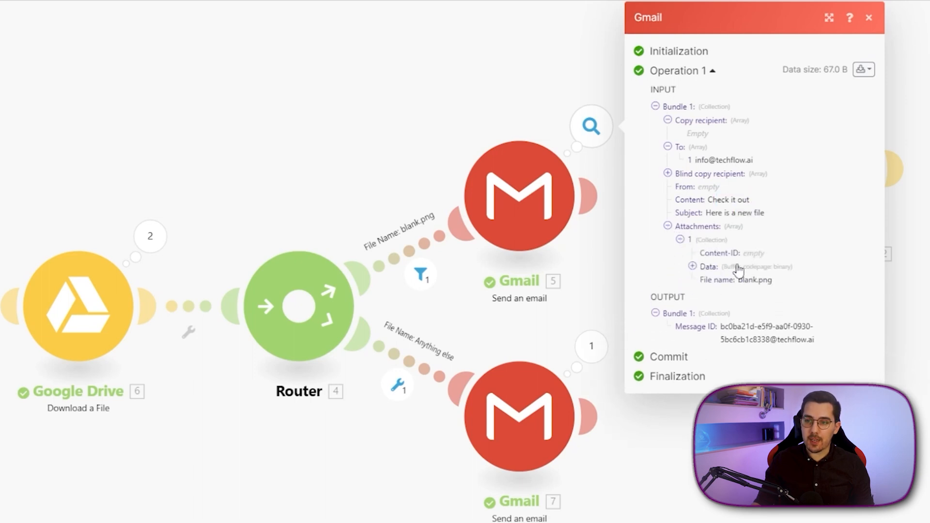
pyautogui.click(869, 18)
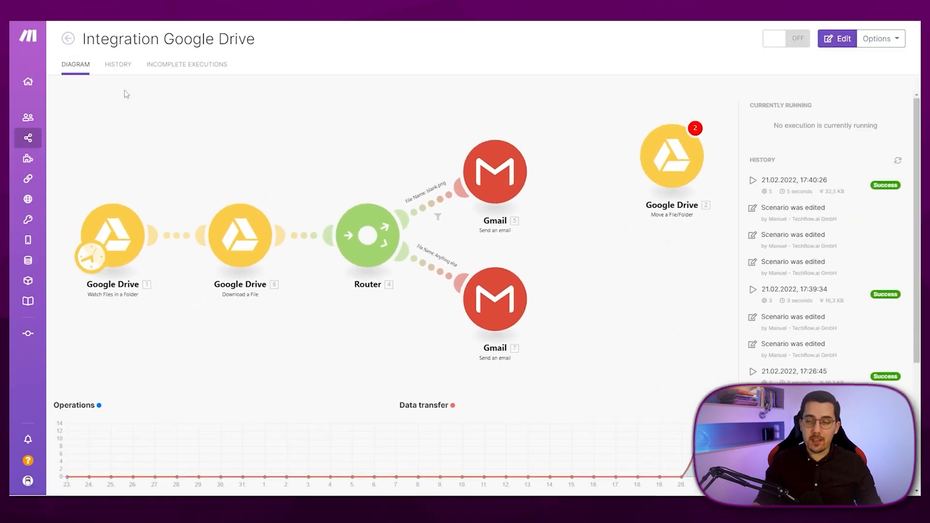
pyautogui.moveTo(521, 272)
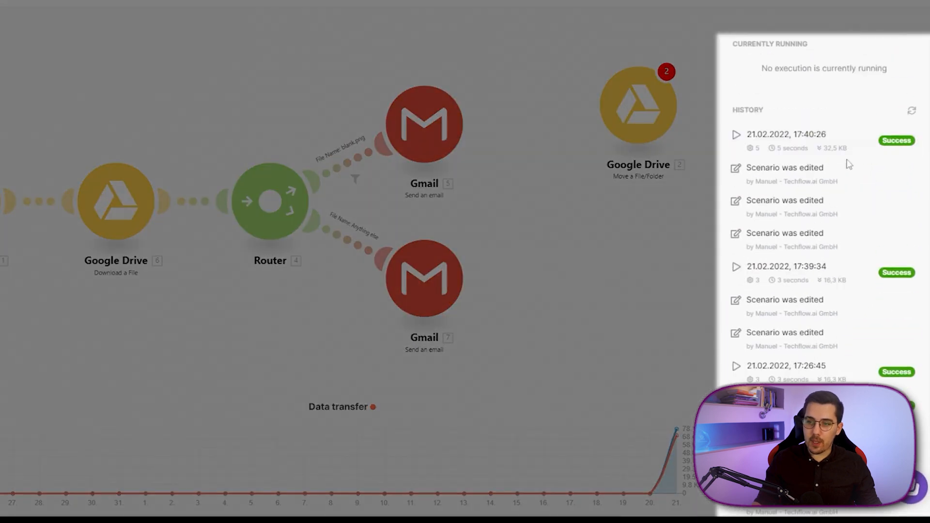
# Review the 21.02.2022 17:40:26 run's simple log and show the full History list
pyautogui.click(801, 140)
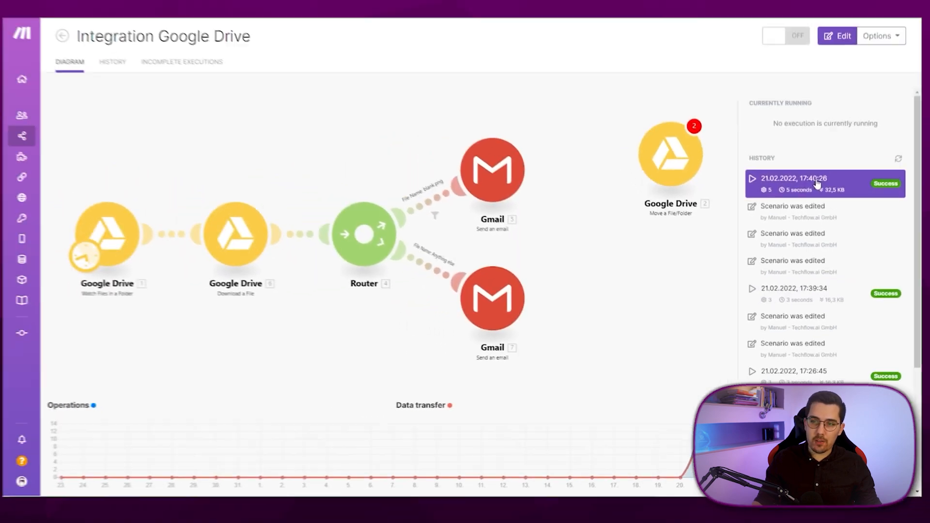
pyautogui.click(794, 184)
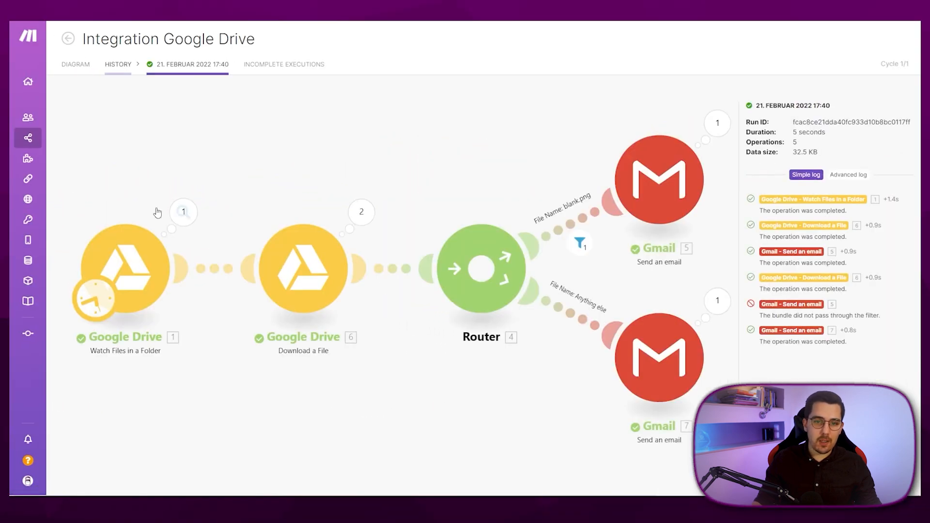
pyautogui.moveTo(503, 207)
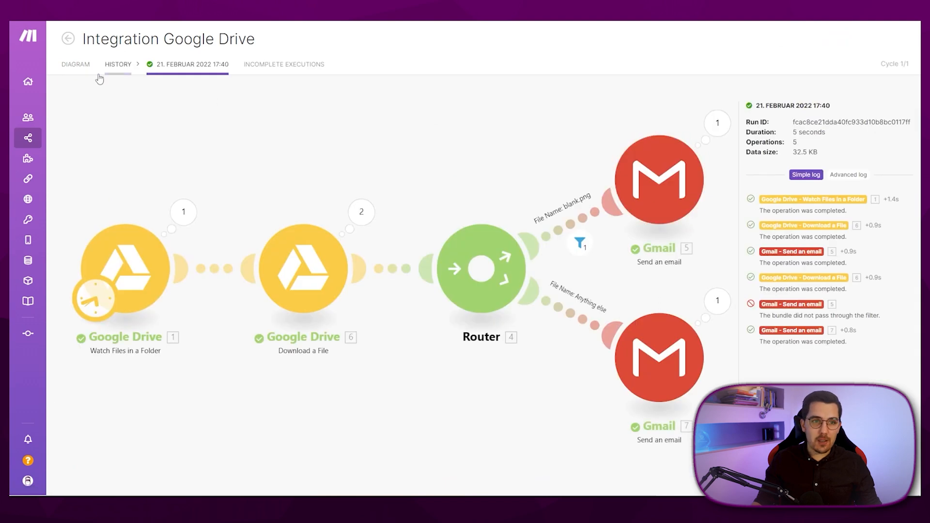
pyautogui.click(117, 64)
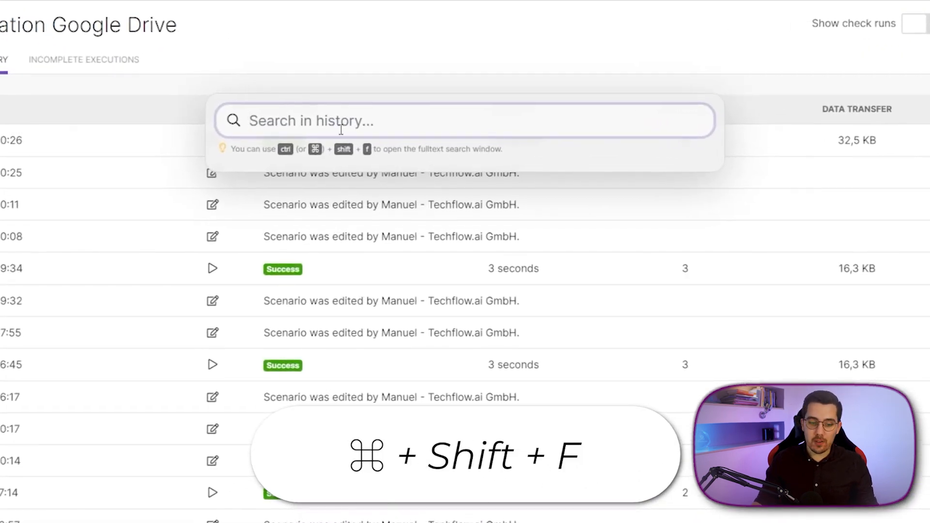
# Search the history for the term 'blank.'
pyautogui.write('blank.')
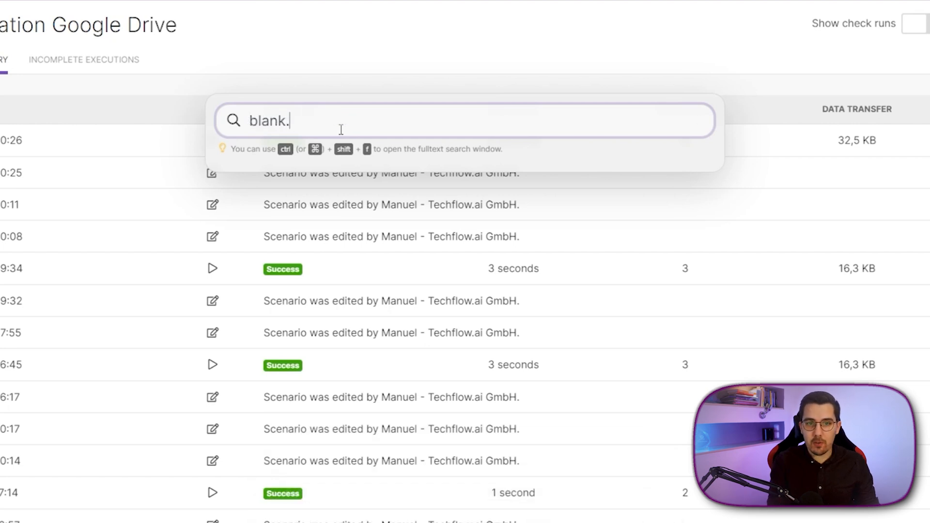